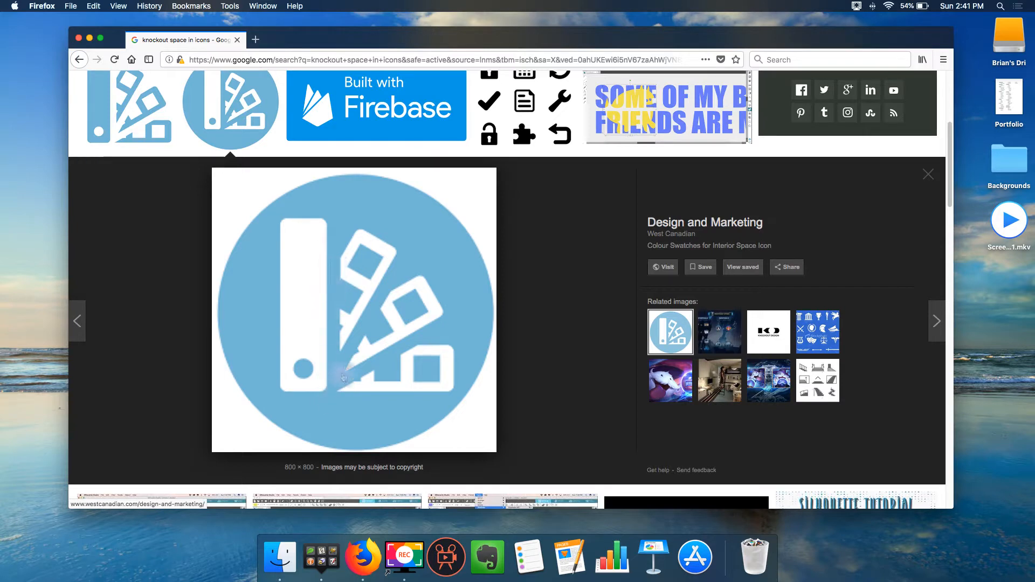
{"action": "mouse_move", "coordinate": [569, 274]}
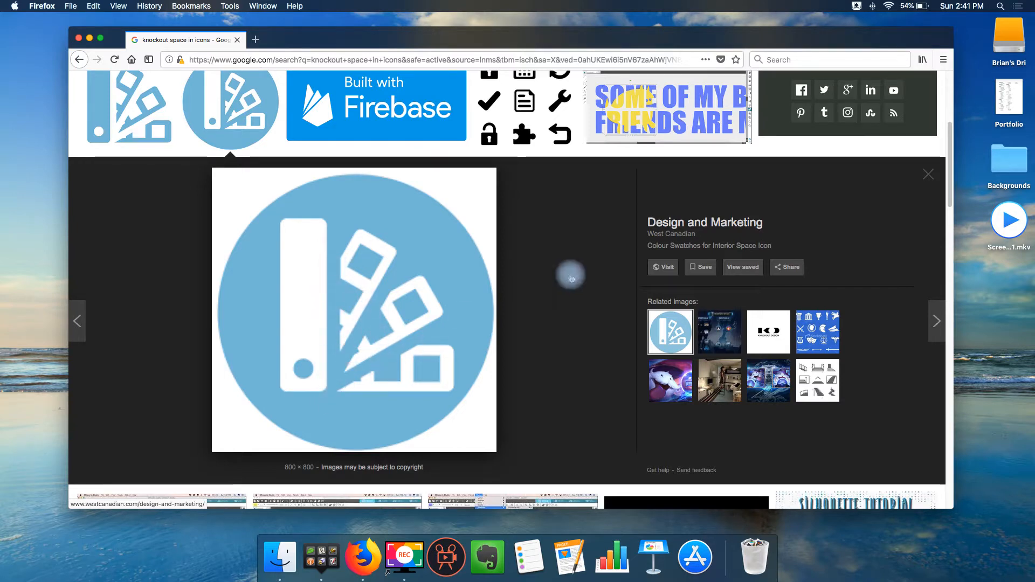
{"action": "mouse_move", "coordinate": [505, 247]}
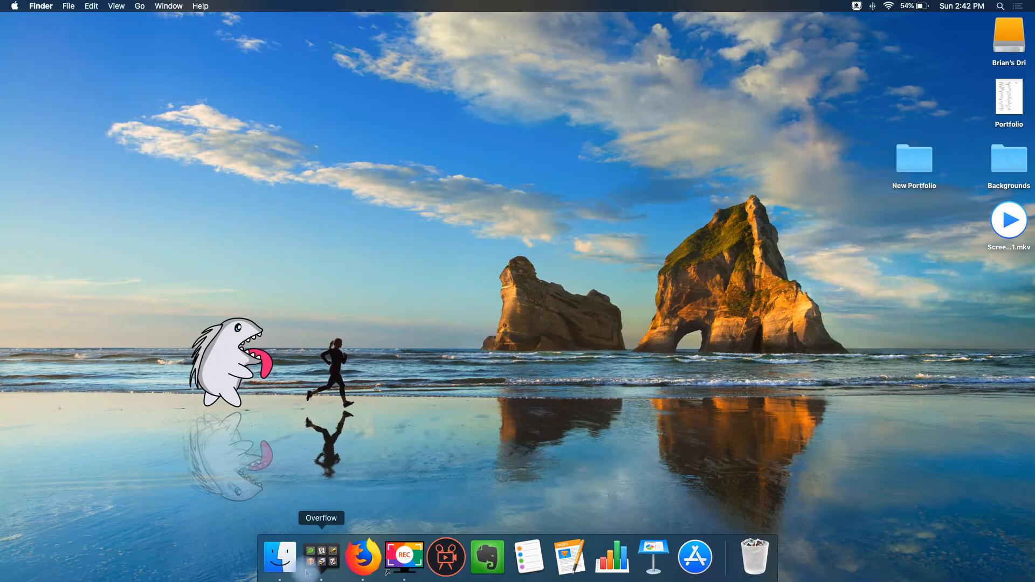
Step: Launch Affinity Designer from the dock launcher, dismiss its welcome panel, and show Open Recent
{"action": "left_click", "coordinate": [321, 556]}
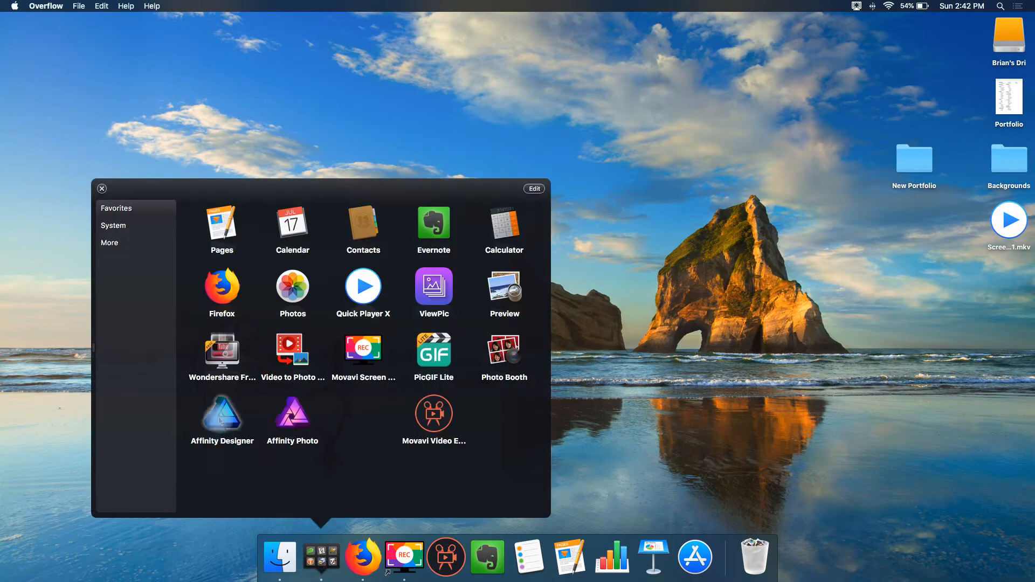
{"action": "left_click", "coordinate": [102, 188]}
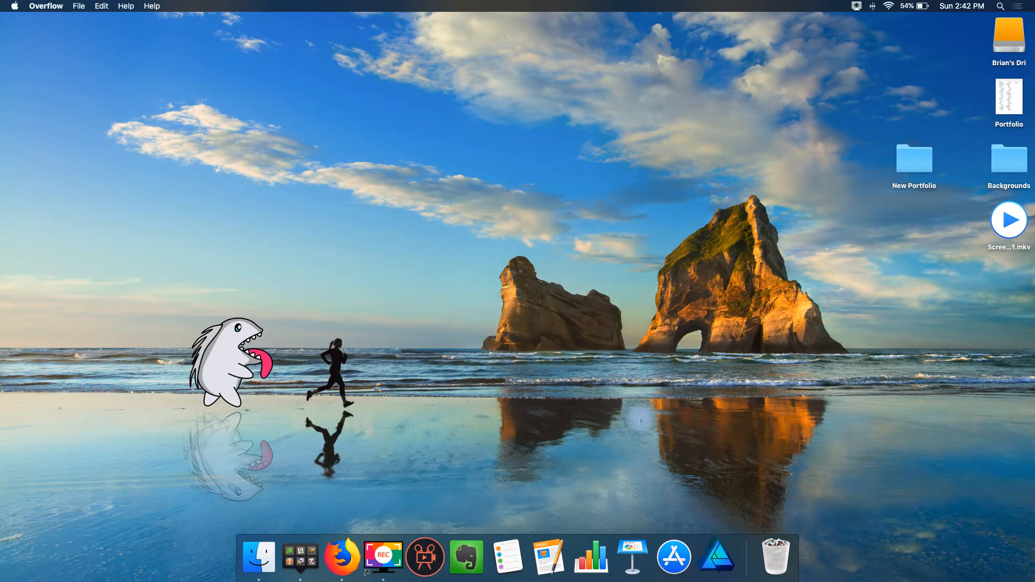
{"action": "left_click", "coordinate": [716, 556]}
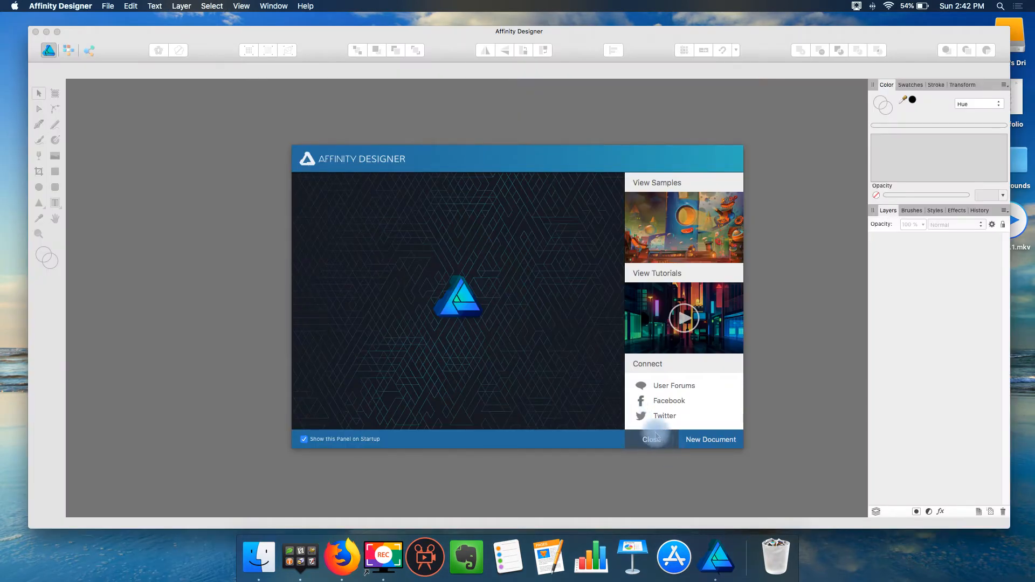
{"action": "left_click", "coordinate": [650, 439]}
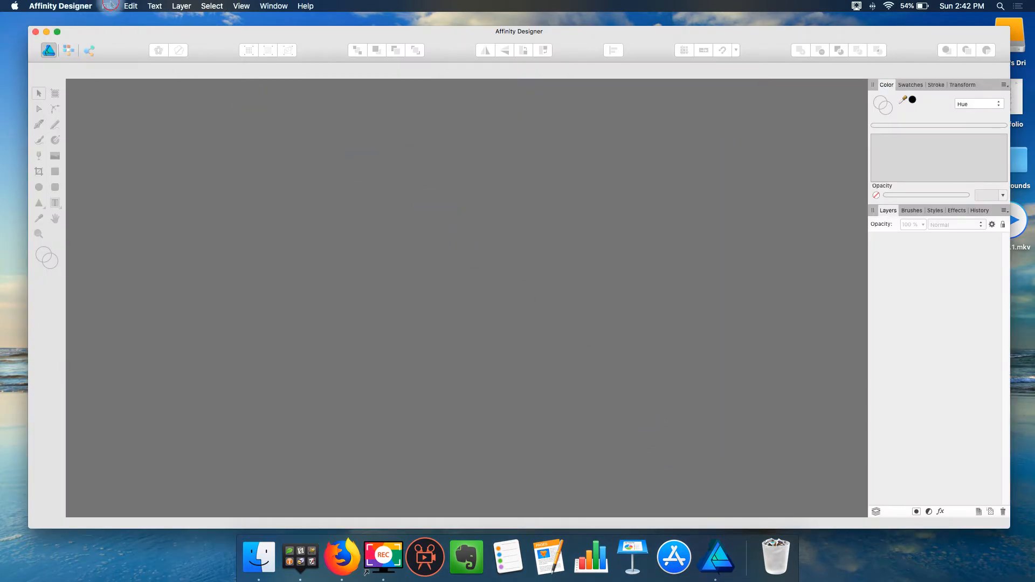
{"action": "left_click", "coordinate": [107, 6]}
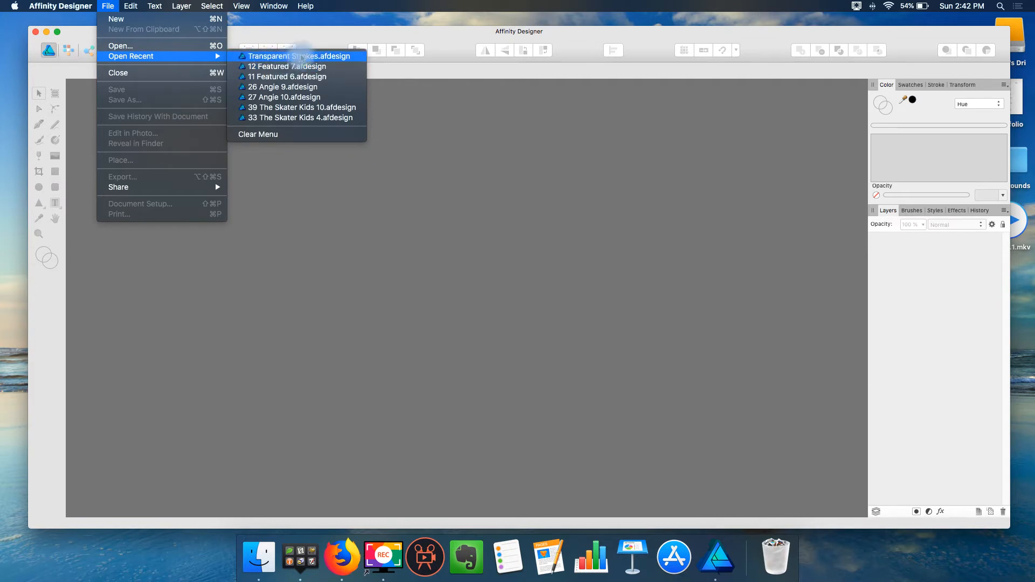
Step: Open Transparent Strokes.afdesign and scroll through its subtracting and dividing reference steps
{"action": "left_click", "coordinate": [301, 56]}
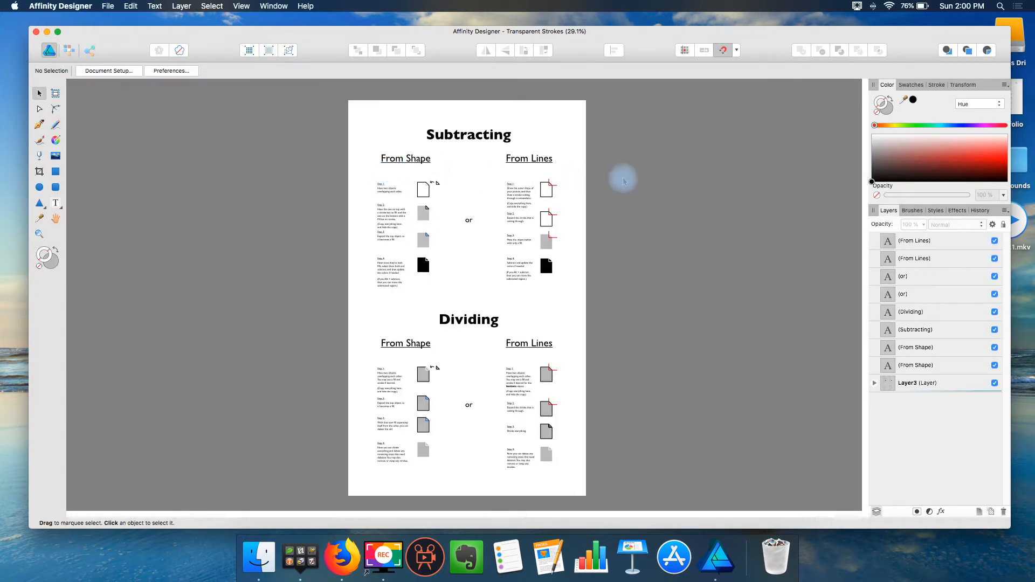
{"action": "mouse_move", "coordinate": [533, 112]}
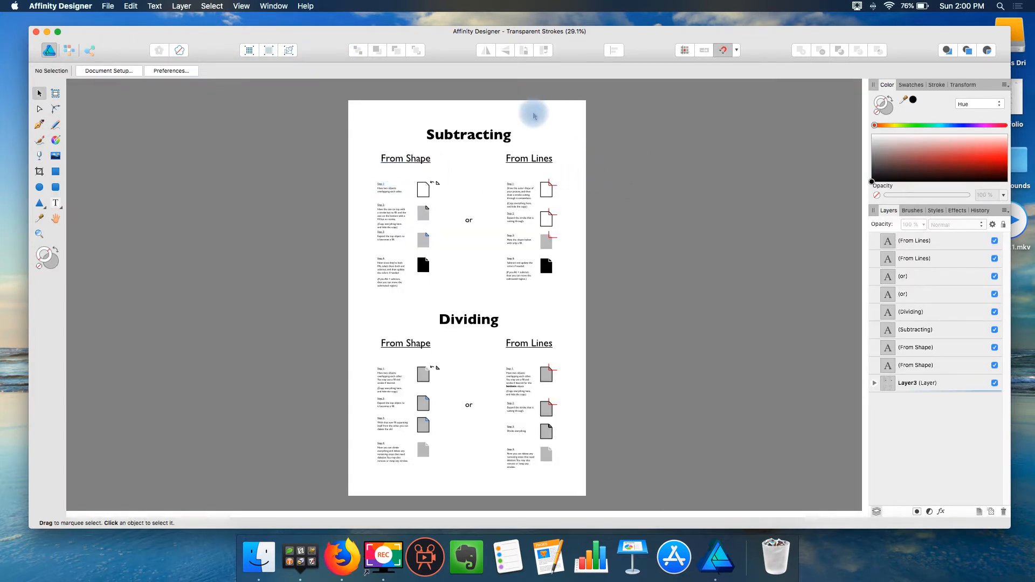
{"action": "mouse_move", "coordinate": [589, 276]}
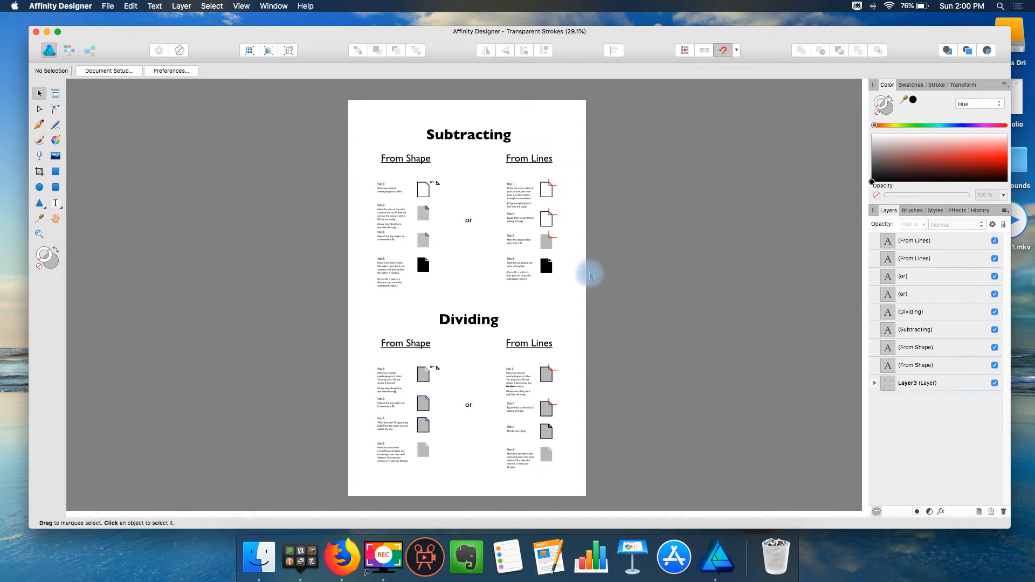
{"action": "mouse_move", "coordinate": [584, 210]}
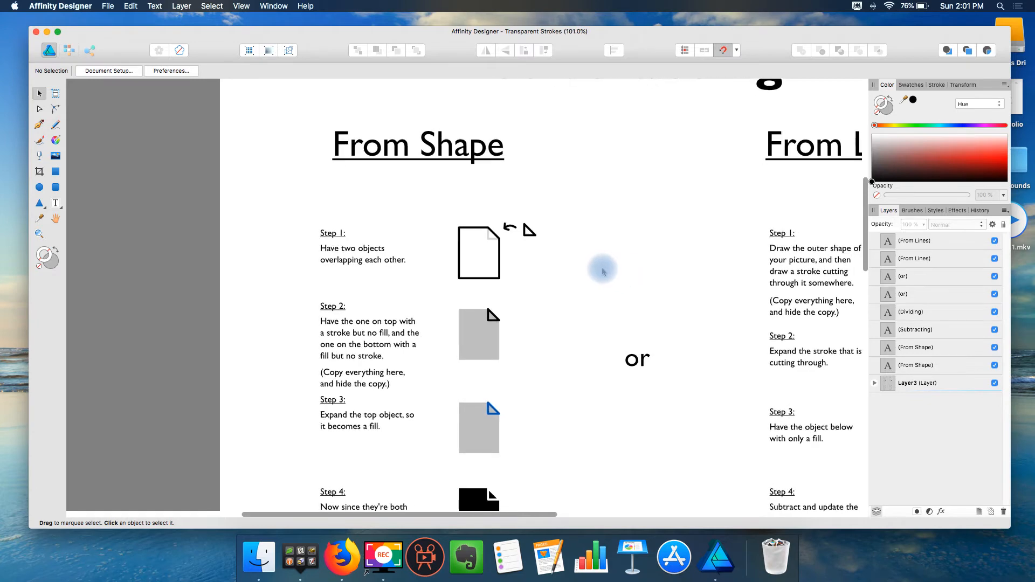
{"action": "scroll", "scroll_direction": "down", "scroll_amount": 3}
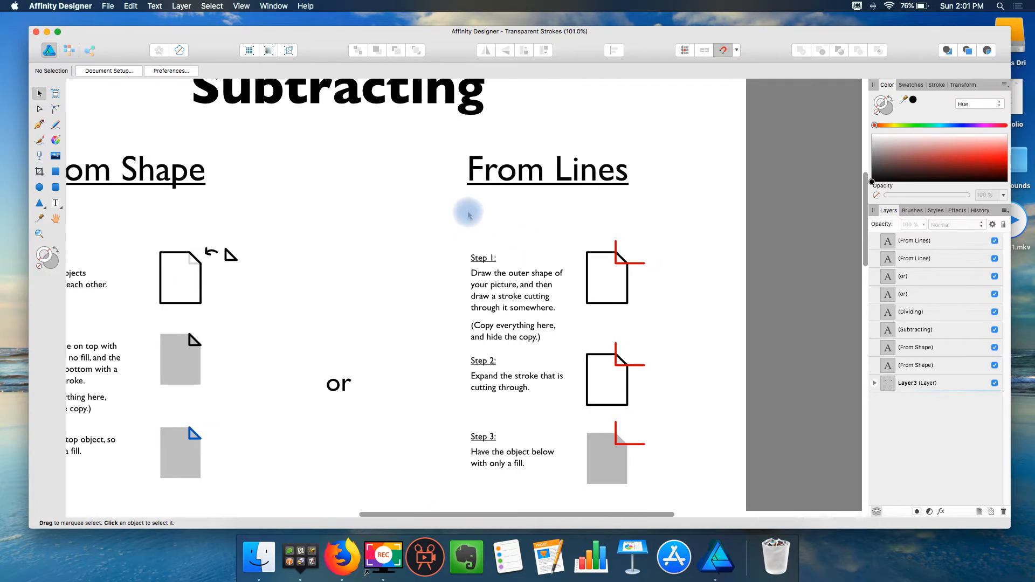
{"action": "scroll", "scroll_direction": "left", "scroll_amount": 3}
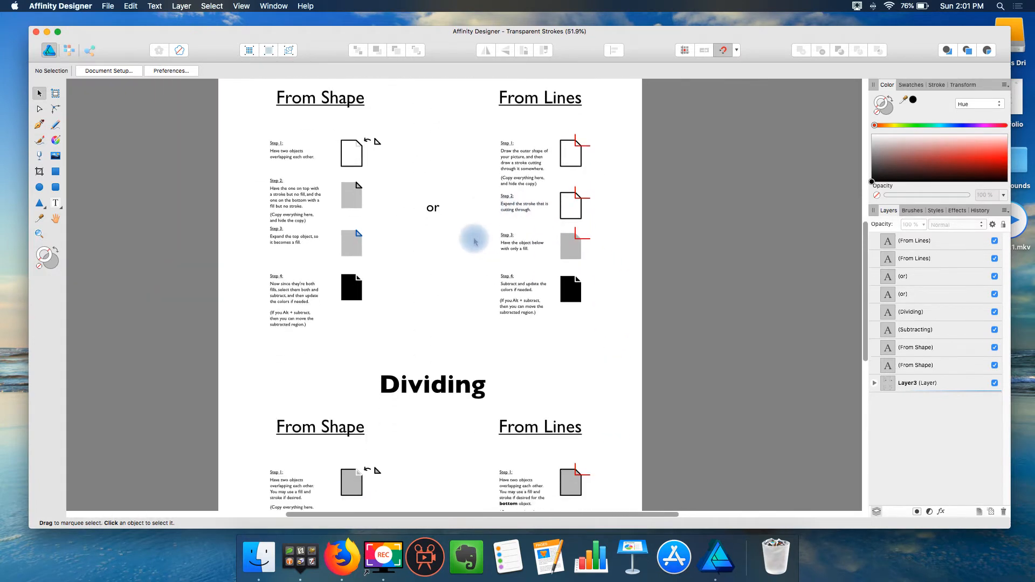
{"action": "scroll", "scroll_direction": "down", "scroll_amount": 3}
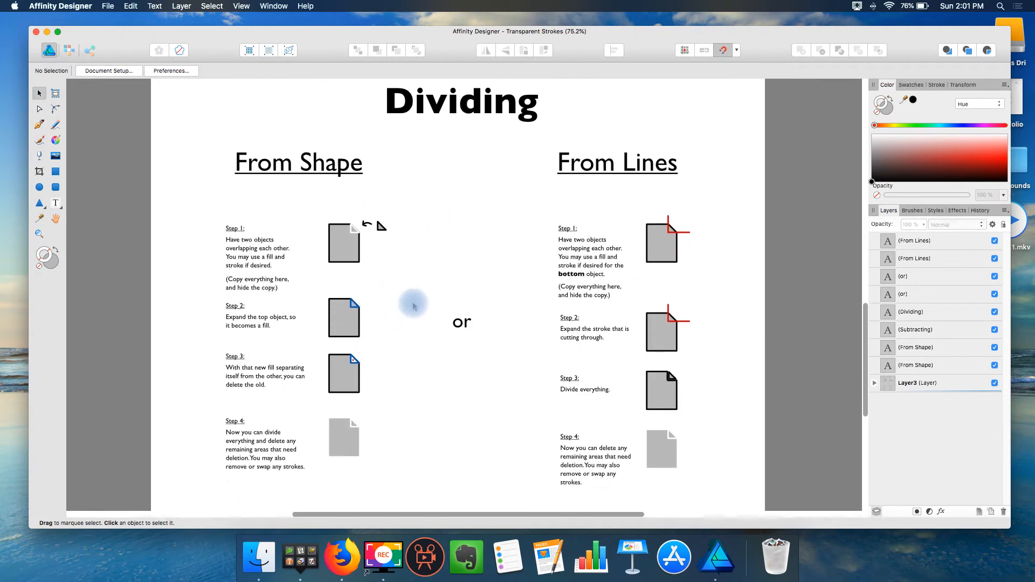
{"action": "scroll", "scroll_direction": "left", "scroll_amount": 3}
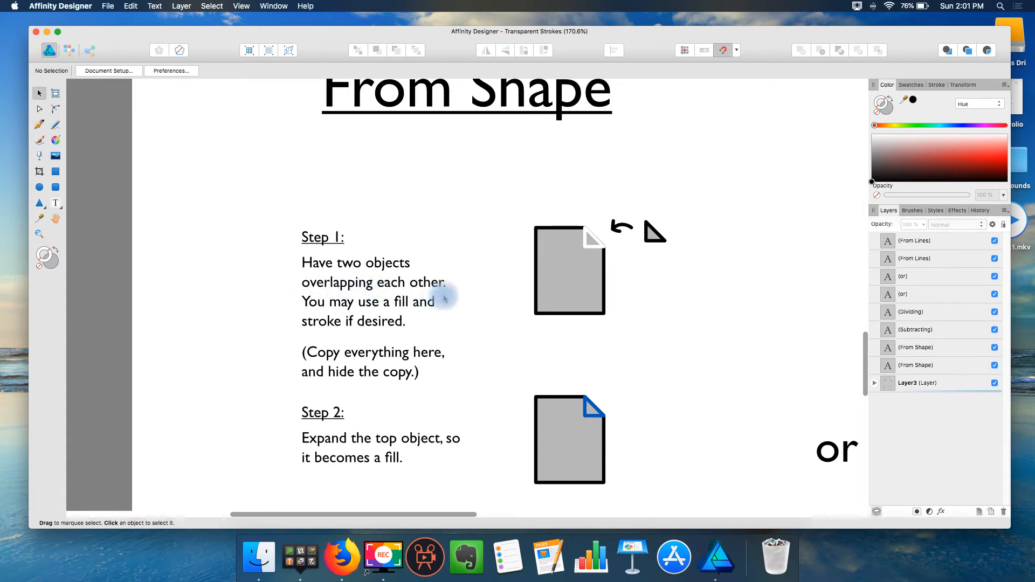
{"action": "mouse_move", "coordinate": [243, 270]}
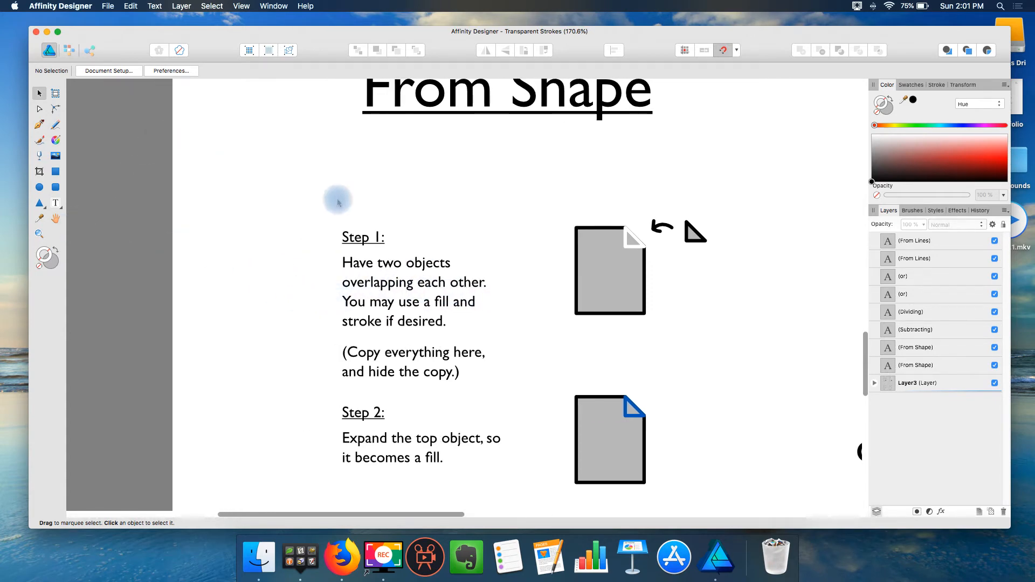
{"action": "mouse_move", "coordinate": [512, 373]}
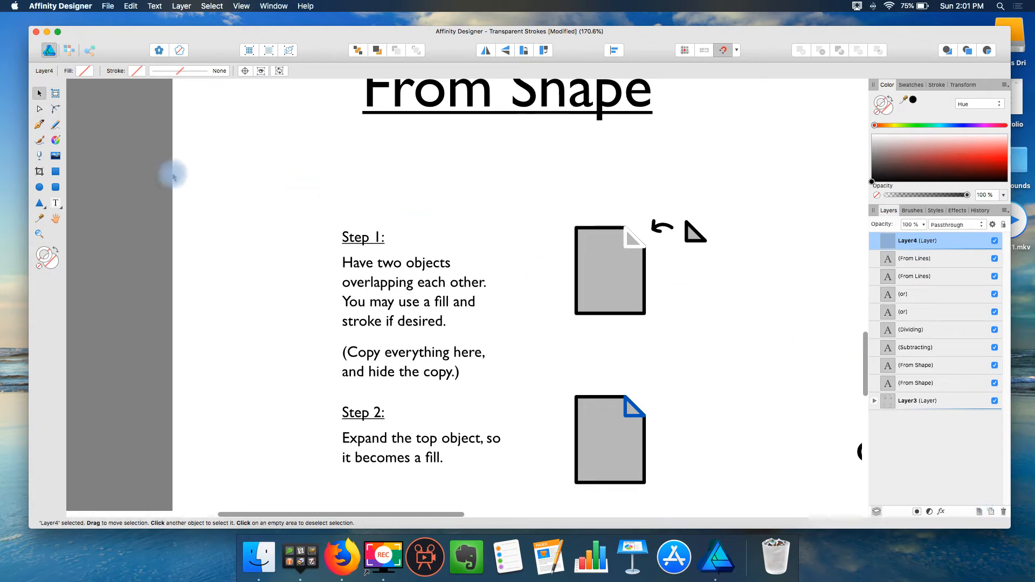
Step: Draw a grey rectangle left of Step 1, cut its top-right corner diagonally, and add the fold triangle
{"action": "left_click_drag", "start_coordinate": [206, 224], "coordinate": [257, 294]}
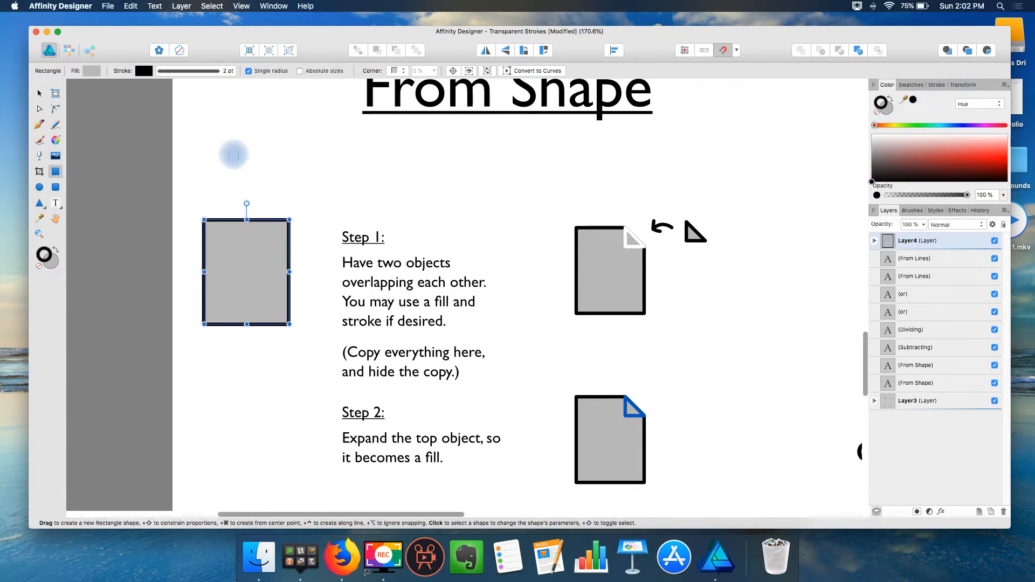
{"action": "left_click", "coordinate": [39, 109]}
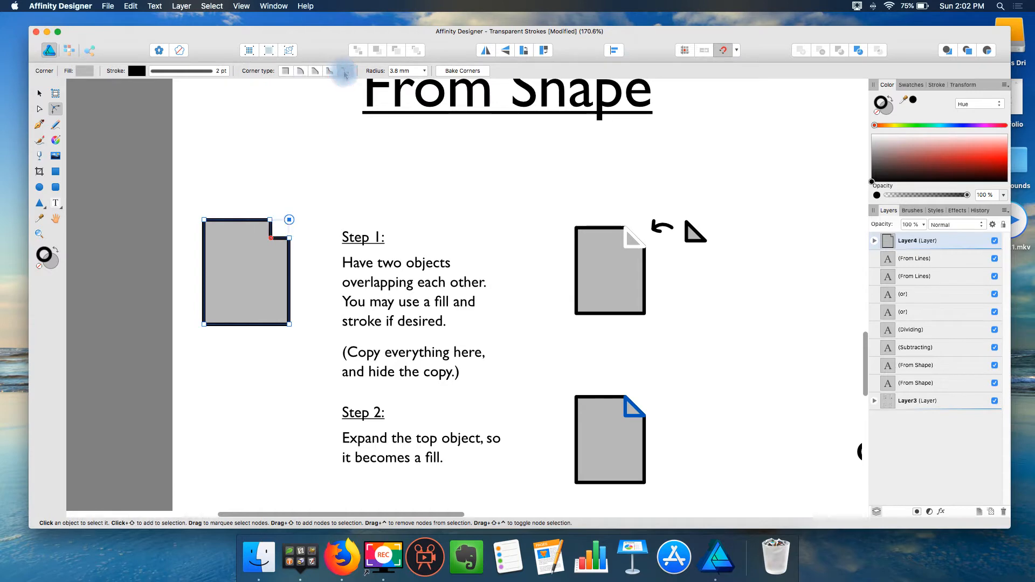
{"action": "left_click", "coordinate": [315, 70]}
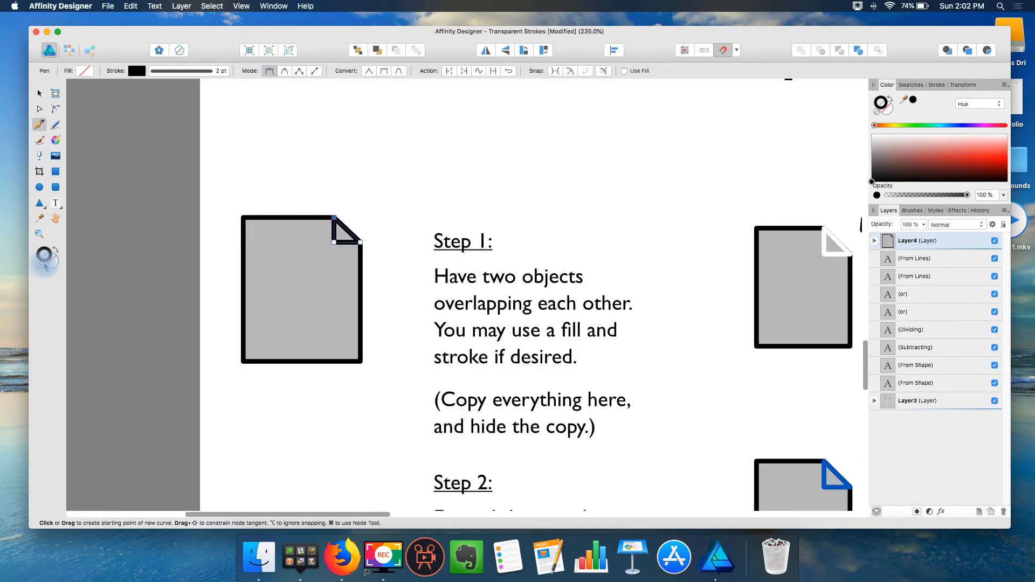
{"action": "left_click", "coordinate": [39, 218]}
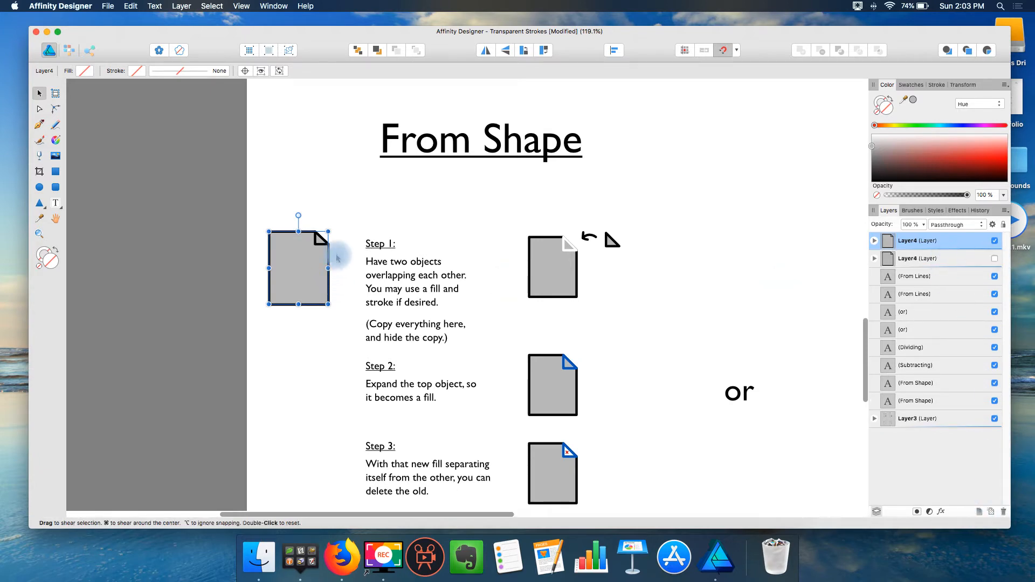
Step: Select the page and its folded corner together, then scroll down toward Step 2
{"action": "left_click", "coordinate": [298, 267]}
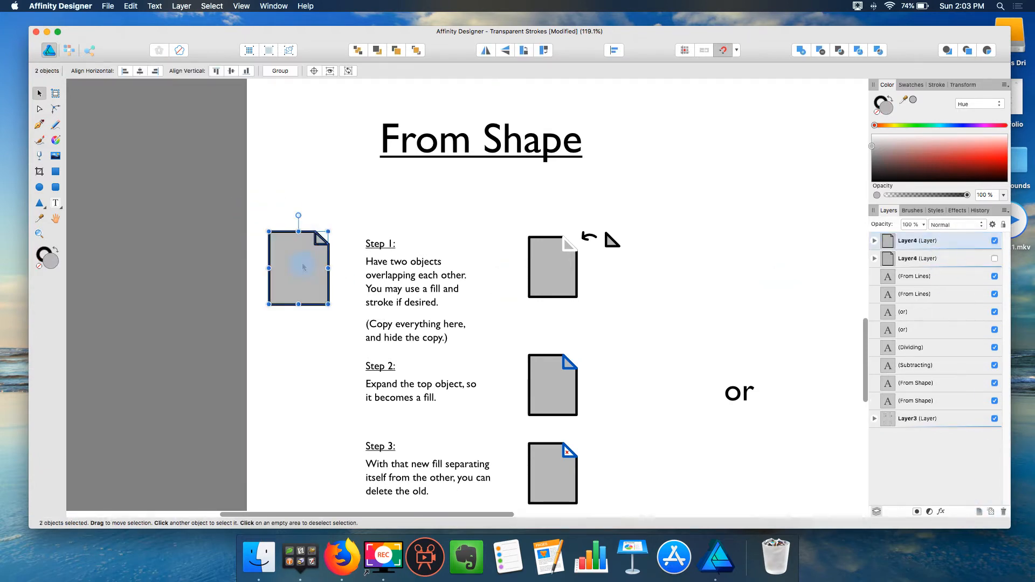
{"action": "scroll", "scroll_direction": "down", "scroll_amount": 3}
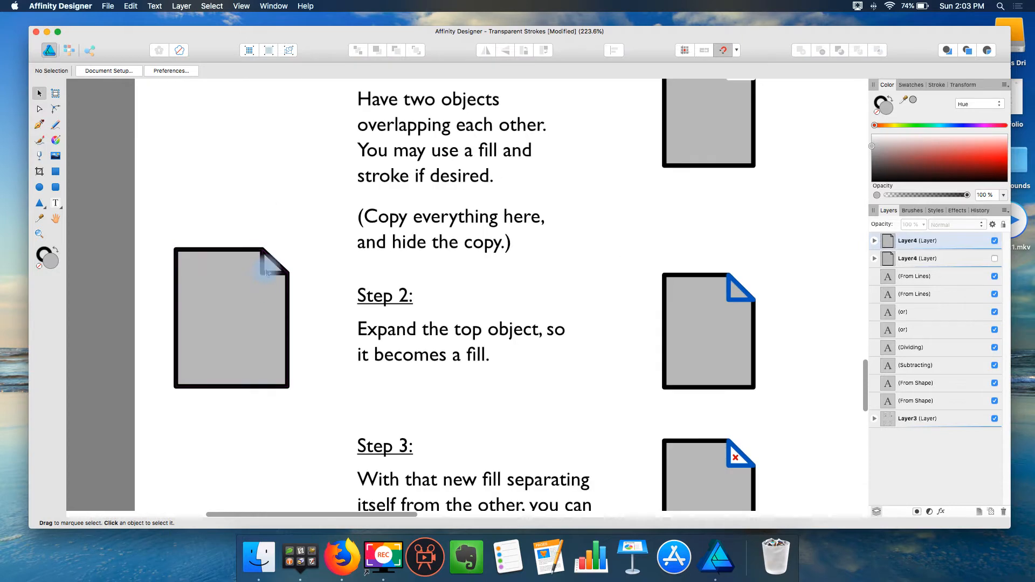
{"action": "left_click", "coordinate": [271, 258]}
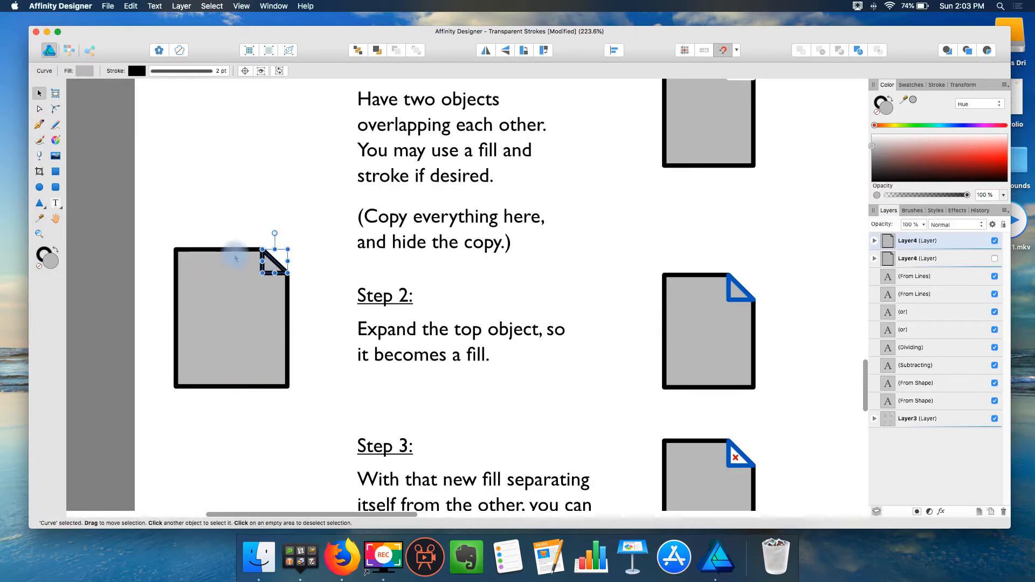
{"action": "left_click", "coordinate": [181, 6]}
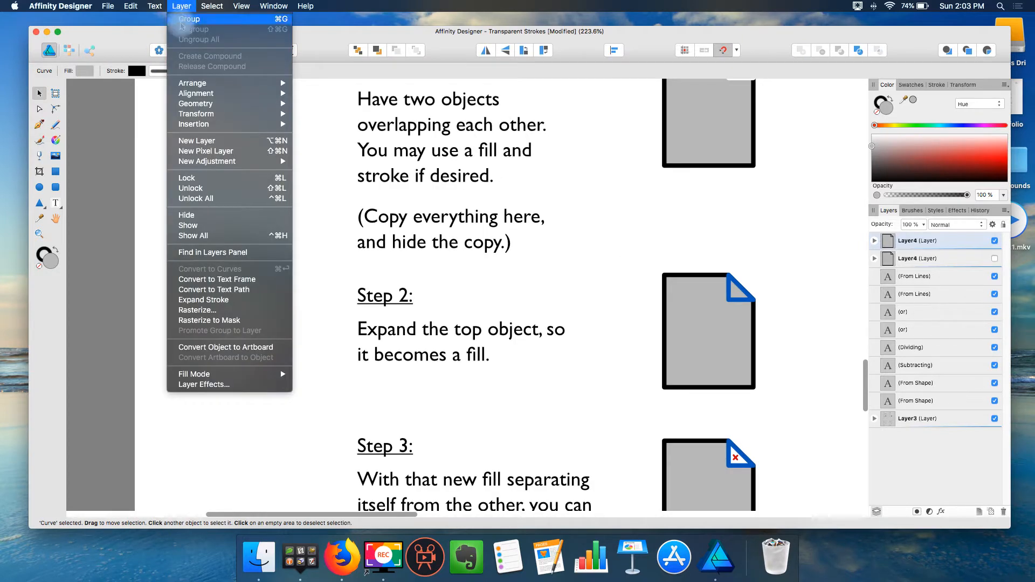
{"action": "mouse_move", "coordinate": [203, 300]}
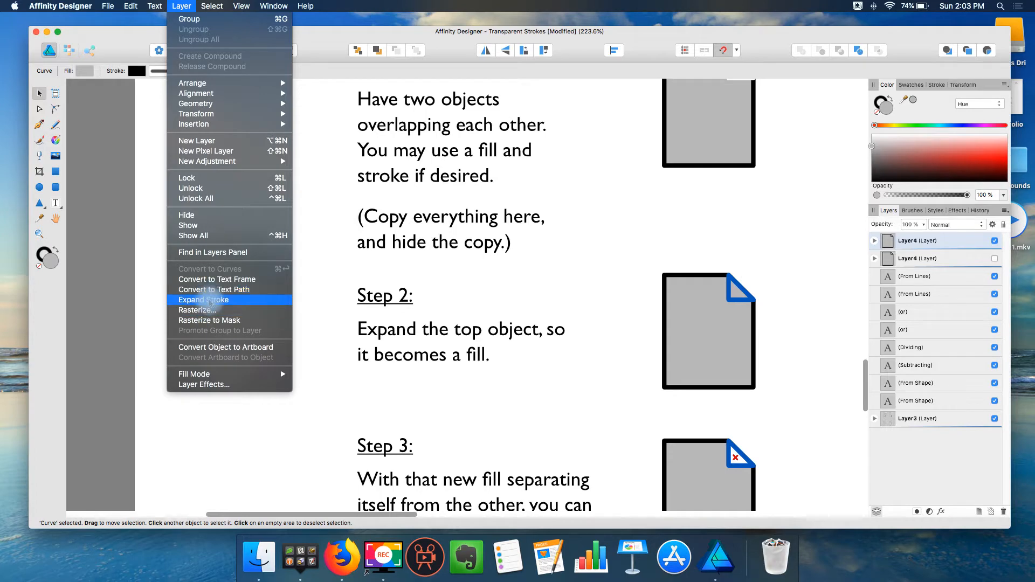
{"action": "left_click", "coordinate": [204, 299]}
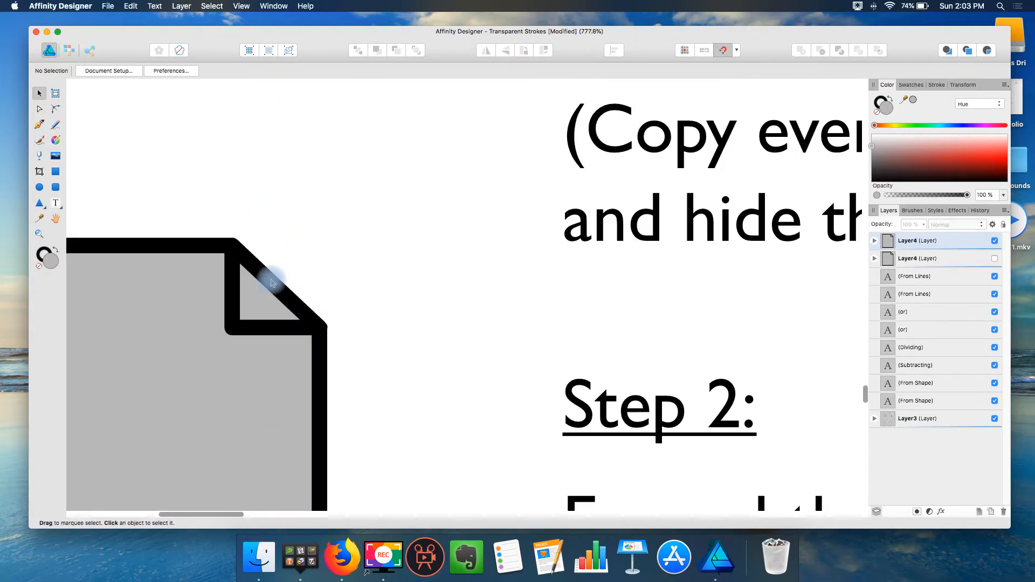
{"action": "left_click_drag", "start_coordinate": [264, 294], "coordinate": [427, 215]}
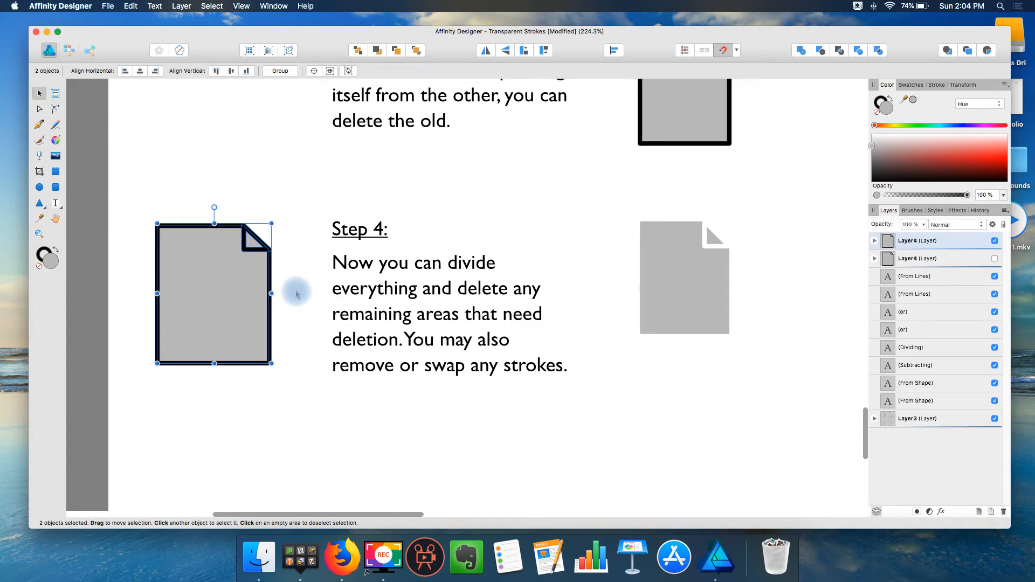
Step: Select the outlined Step 4 page, remove its outline, and clear the leftover divided pieces
{"action": "left_click", "coordinate": [294, 181]}
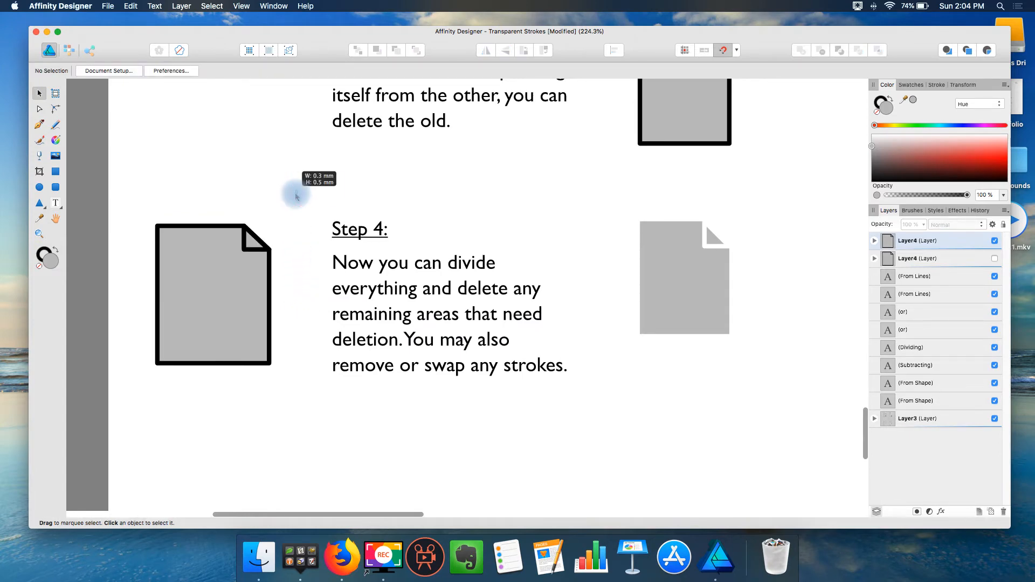
{"action": "left_click", "coordinate": [211, 294]}
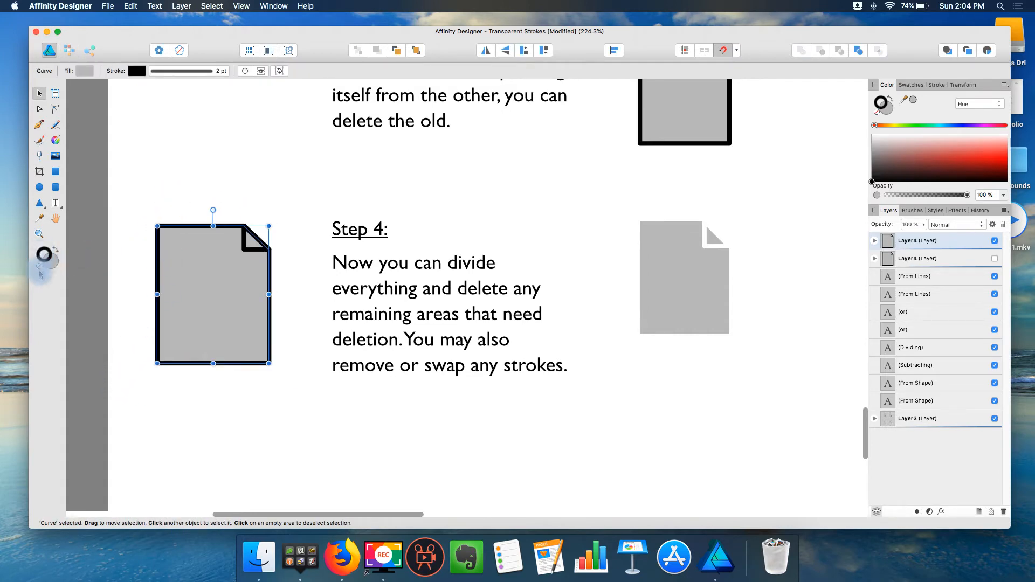
{"action": "left_click", "coordinate": [132, 204]}
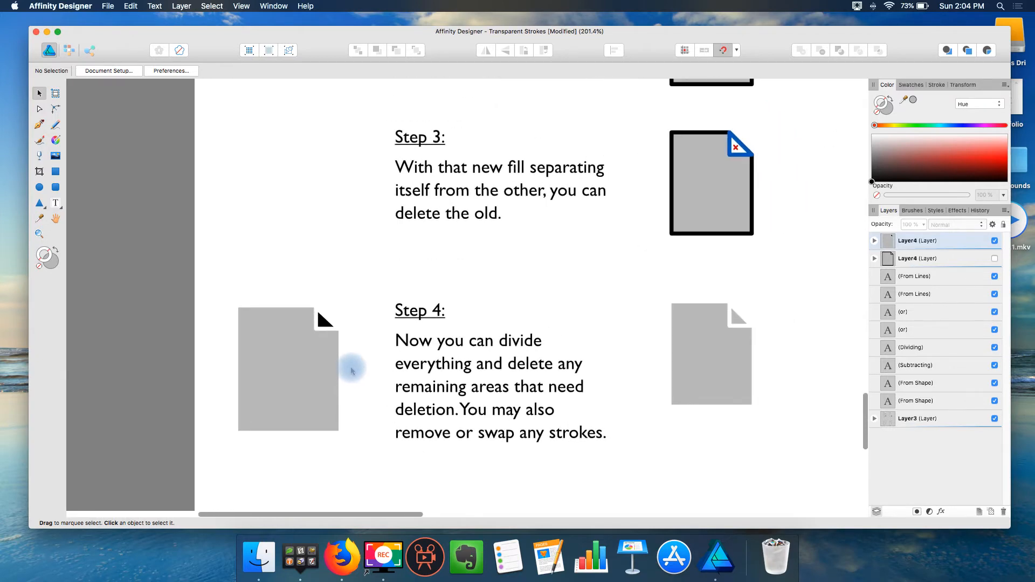
{"action": "left_click", "coordinate": [287, 368]}
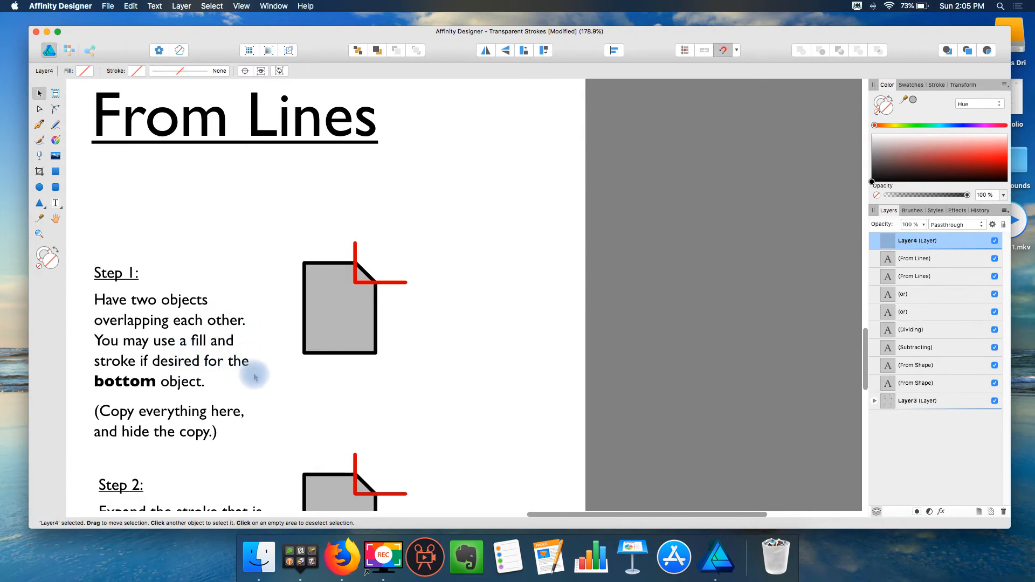
{"action": "mouse_move", "coordinate": [267, 404]}
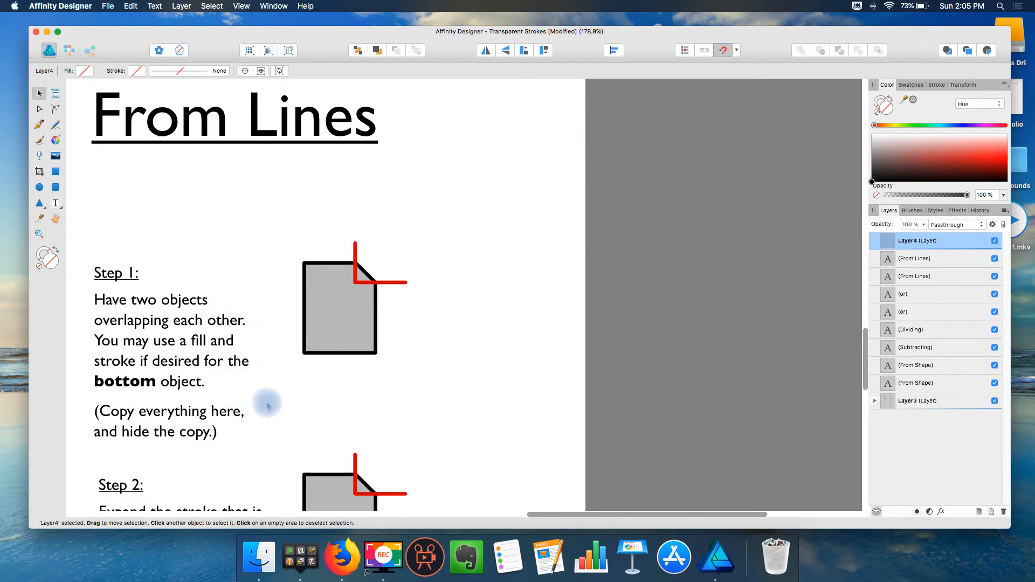
Step: Scroll down to the From Lines example with the gray page crossed by red lines
{"action": "scroll", "scroll_direction": "down", "scroll_amount": 3}
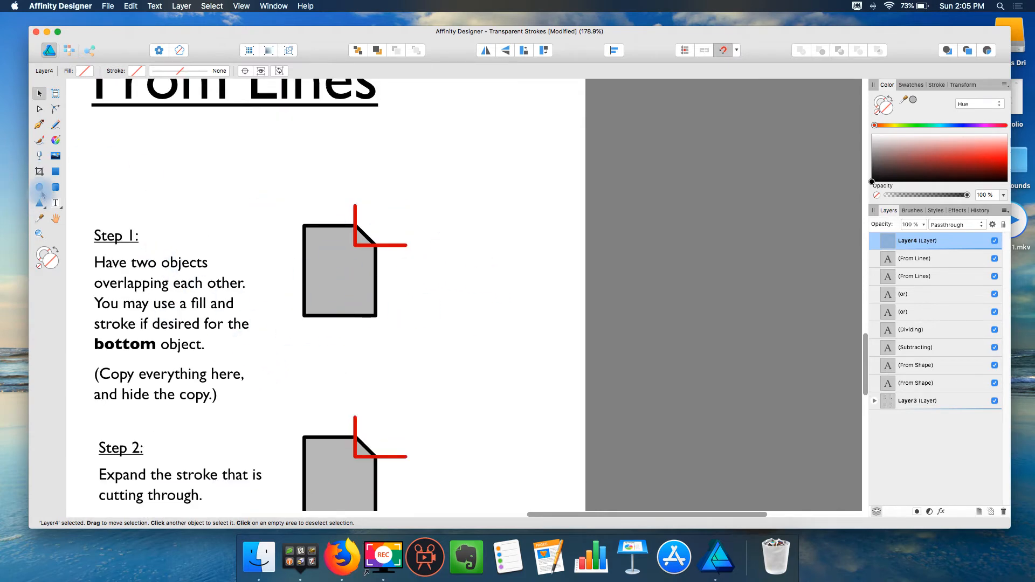
Step: Draw a rectangle beside From Lines Step 1 and chamfer its top-right corner
{"action": "left_click_drag", "start_coordinate": [452, 204], "coordinate": [533, 303]}
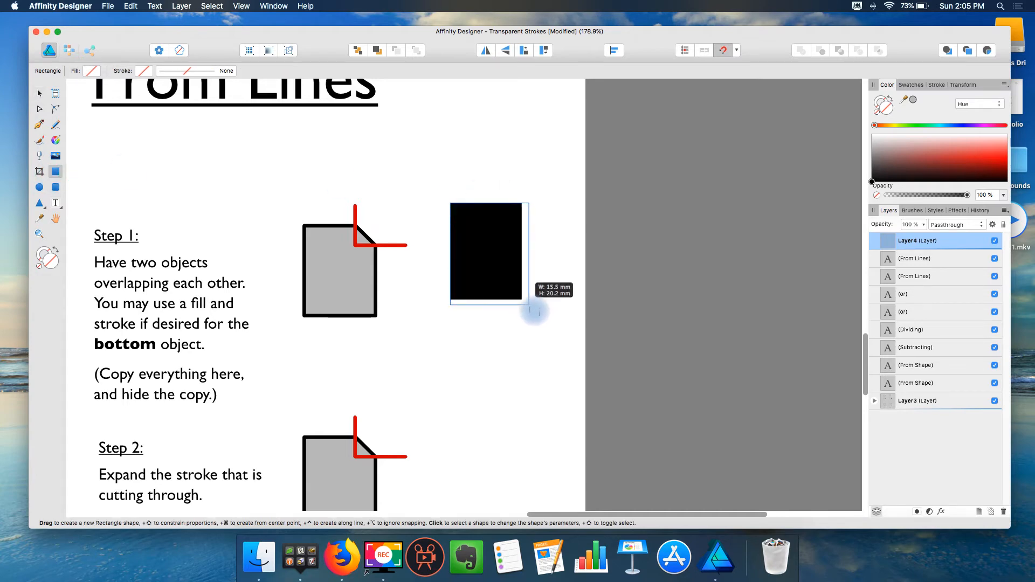
{"action": "left_click", "coordinate": [489, 252]}
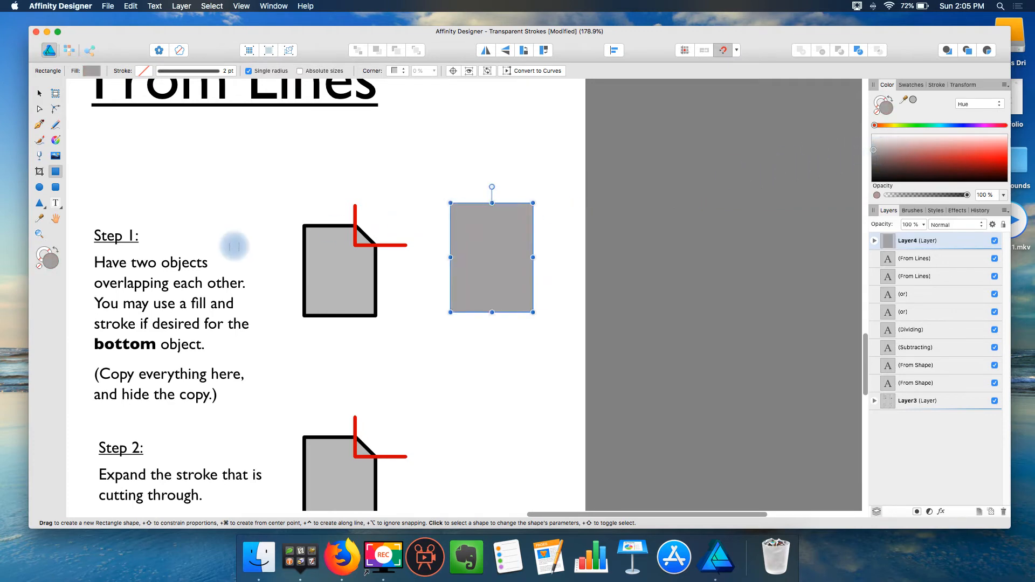
{"action": "left_click", "coordinate": [55, 108]}
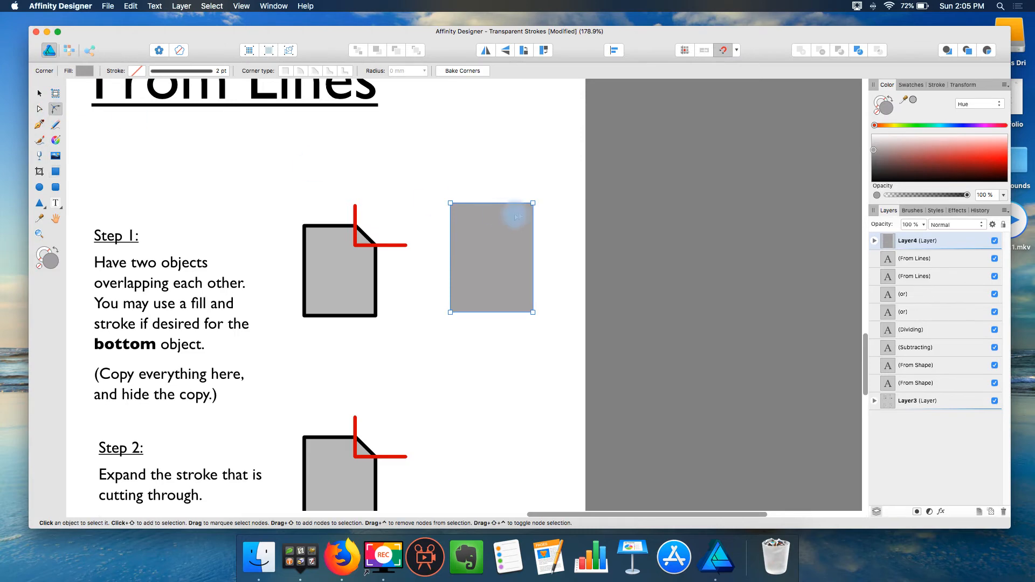
{"action": "left_click_drag", "start_coordinate": [515, 217], "coordinate": [533, 203]}
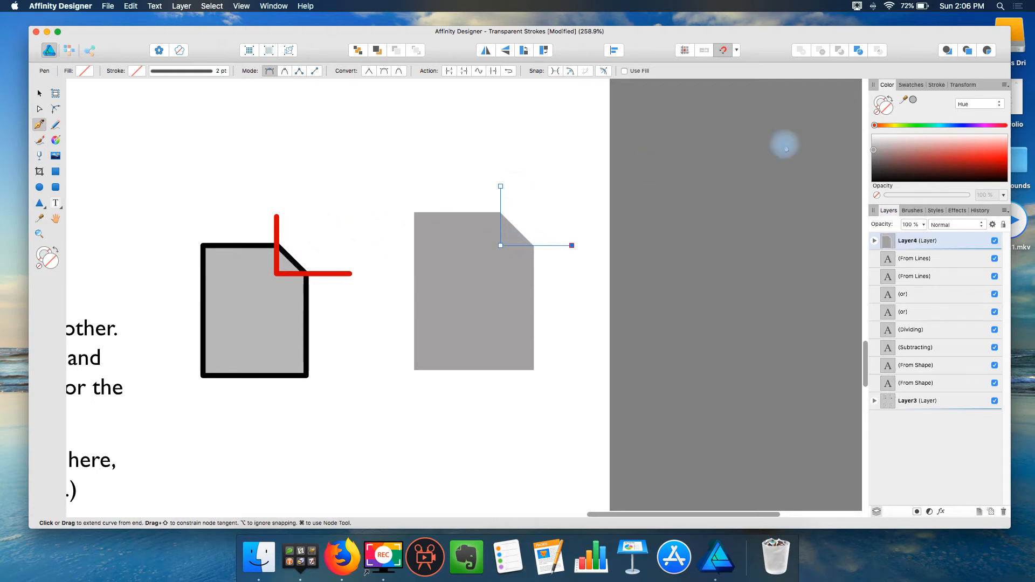
Step: Give the L-shaped corner line a black stroke and tune its stroke width
{"action": "left_click", "coordinate": [935, 84]}
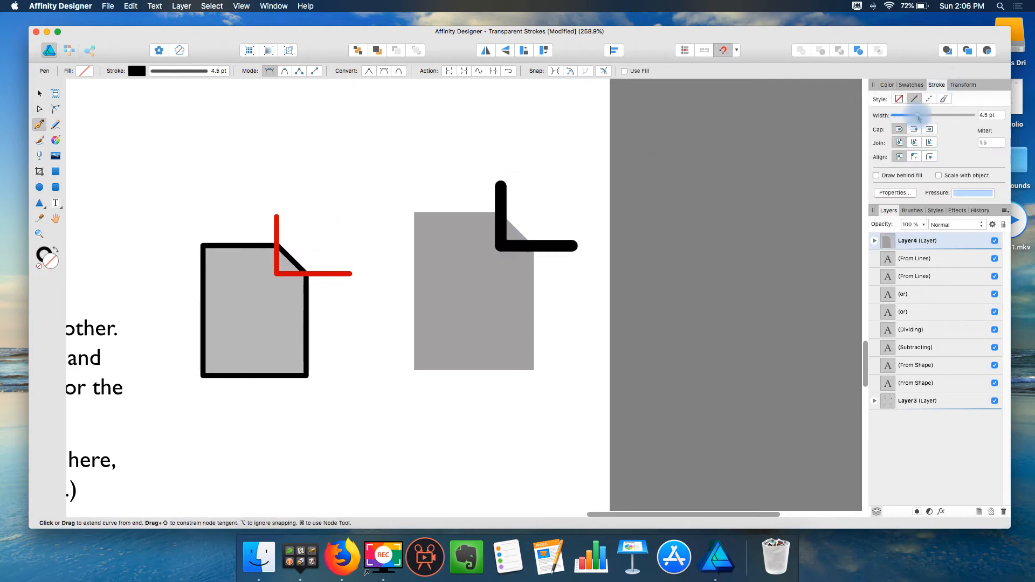
{"action": "left_click_drag", "start_coordinate": [922, 115], "coordinate": [915, 116]}
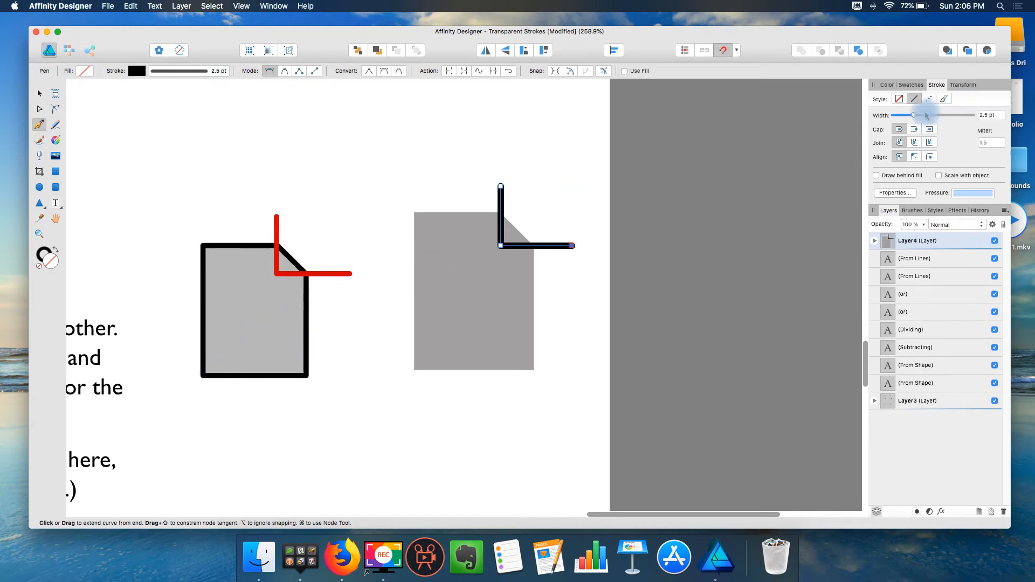
{"action": "left_click_drag", "start_coordinate": [913, 115], "coordinate": [923, 114]}
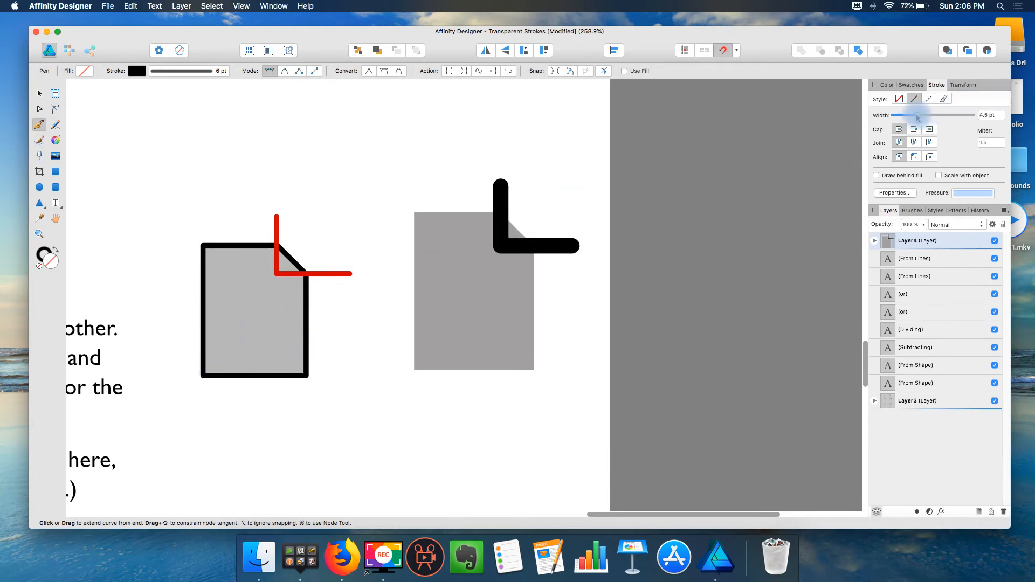
{"action": "left_click_drag", "start_coordinate": [926, 114], "coordinate": [903, 115]}
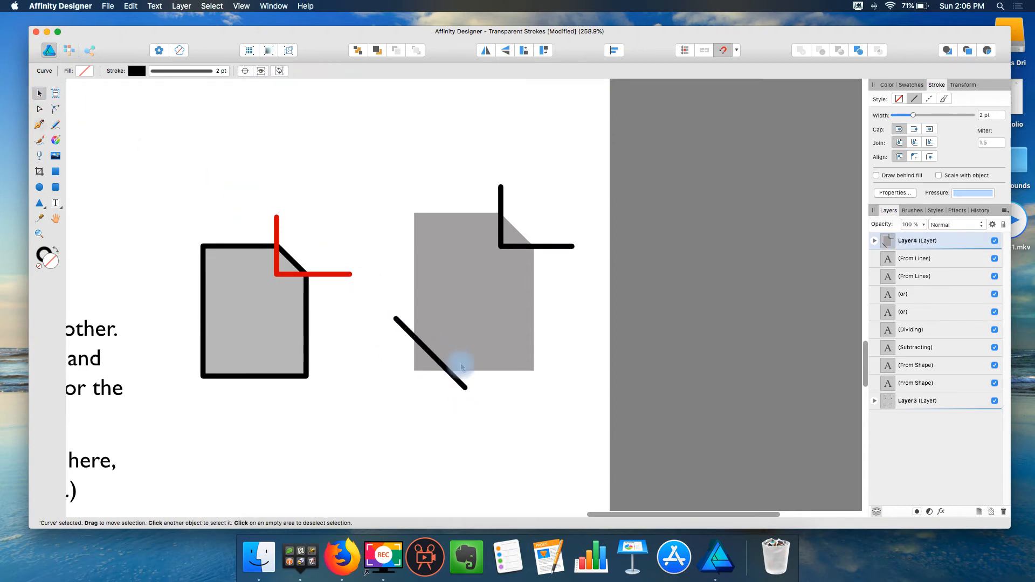
Step: Option-drag parallel copies of the diagonal line, then select all the lines over the page
{"action": "left_click", "coordinate": [435, 356]}
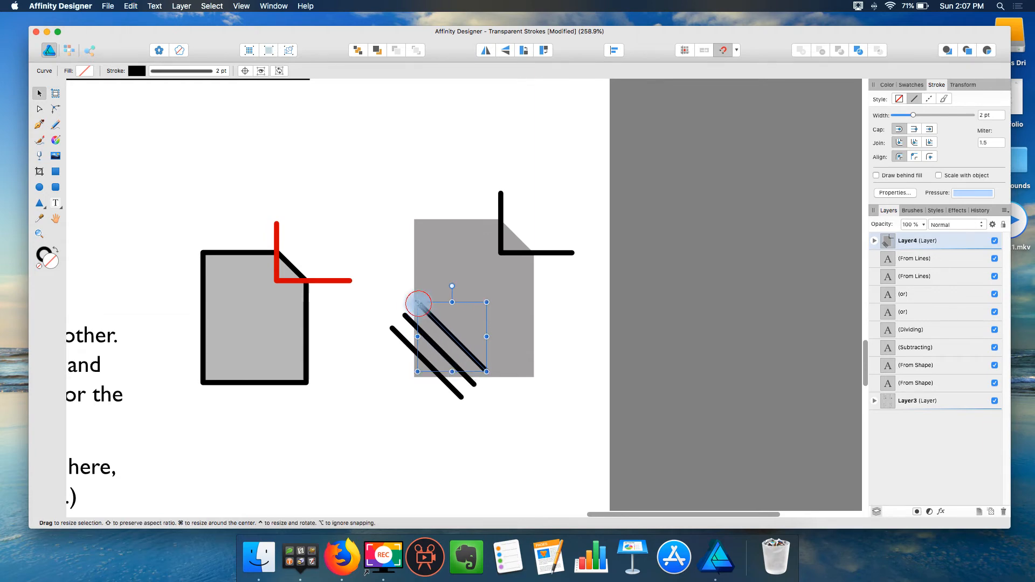
{"action": "left_click_drag", "start_coordinate": [451, 286], "coordinate": [404, 289]}
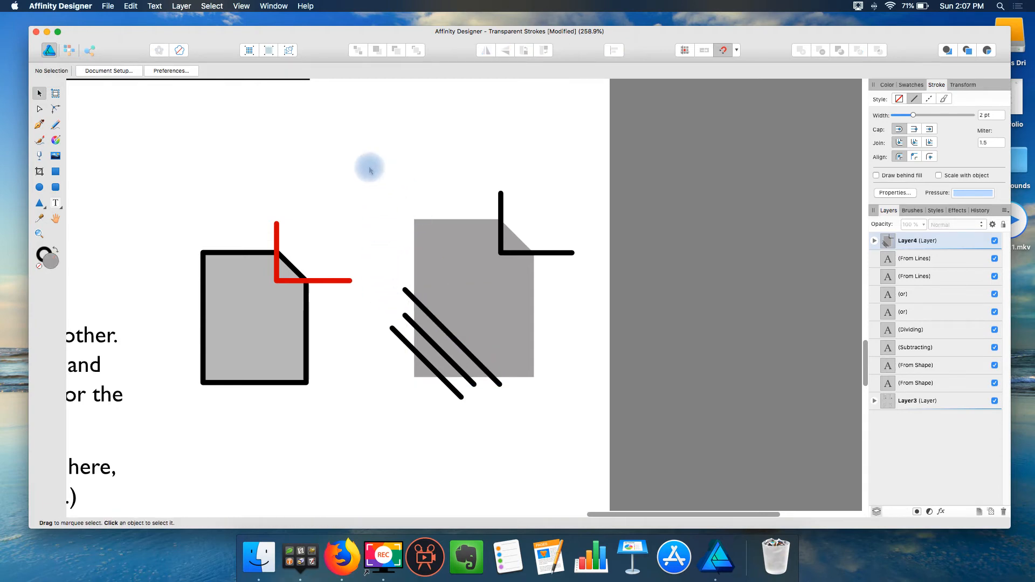
{"action": "left_click", "coordinate": [464, 269]}
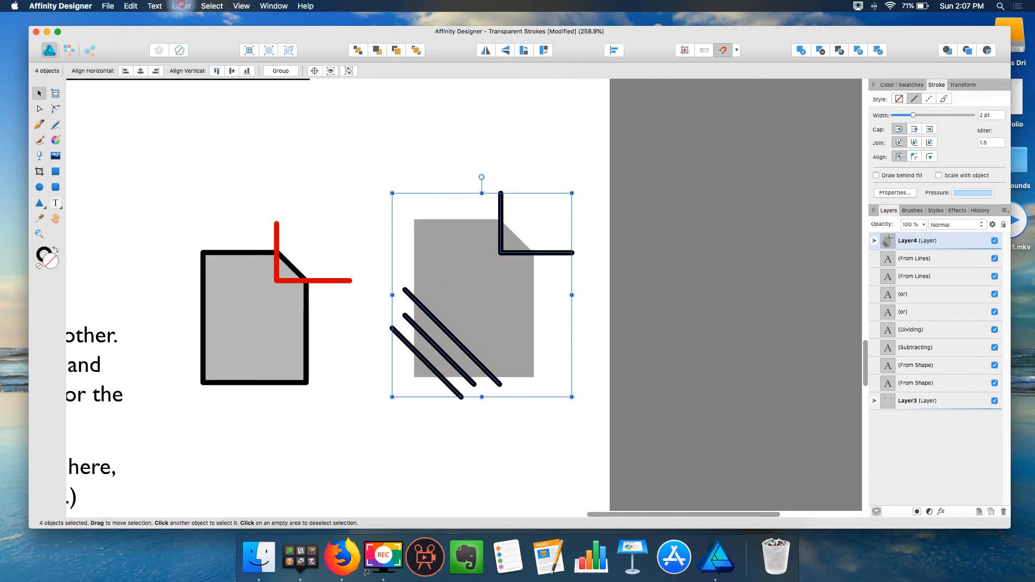
Step: Expand the line strokes, divide the page along them, and drag the pieces apart to inspect
{"action": "left_click", "coordinate": [181, 5]}
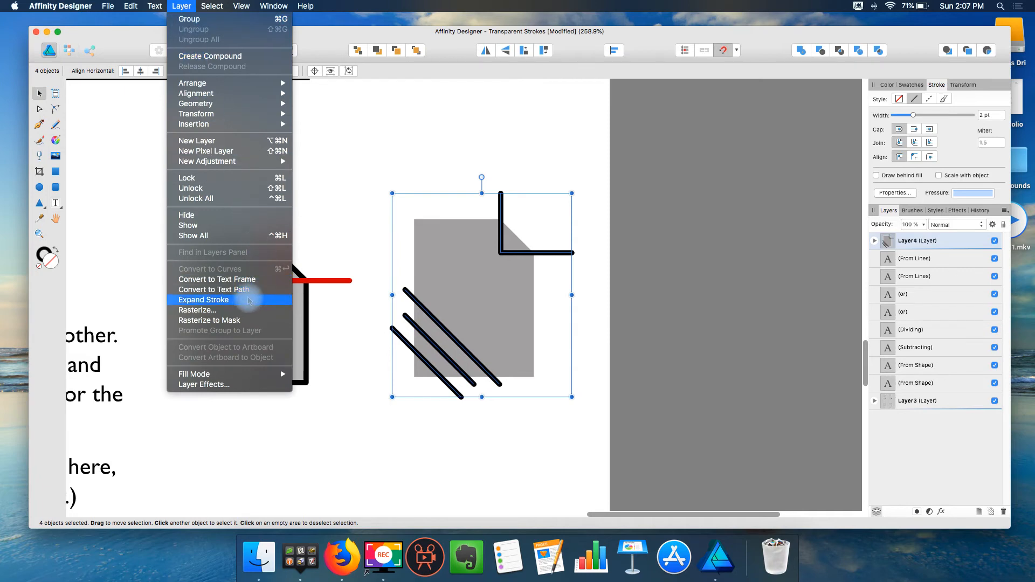
{"action": "left_click", "coordinate": [203, 299]}
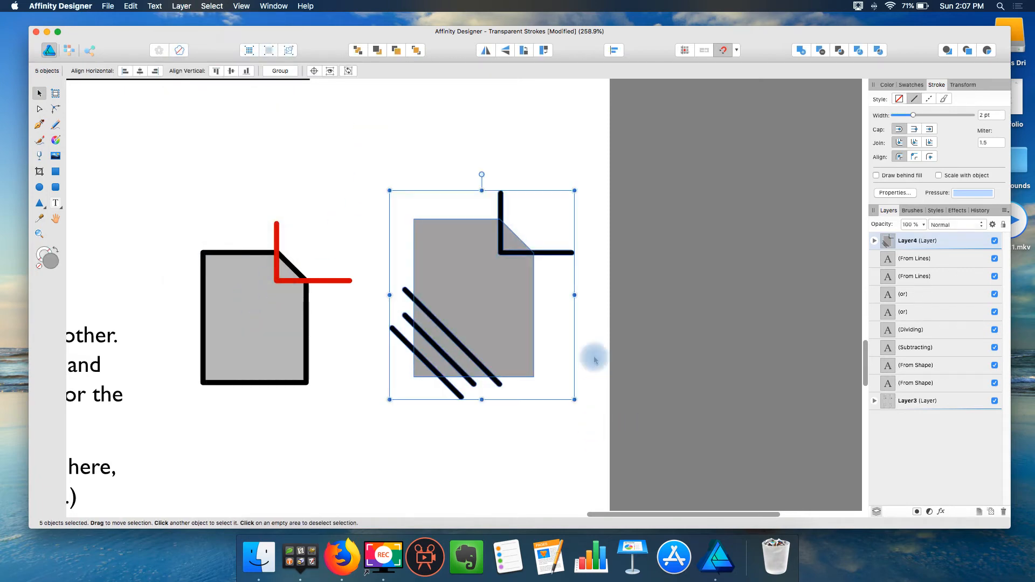
{"action": "mouse_move", "coordinate": [858, 50]}
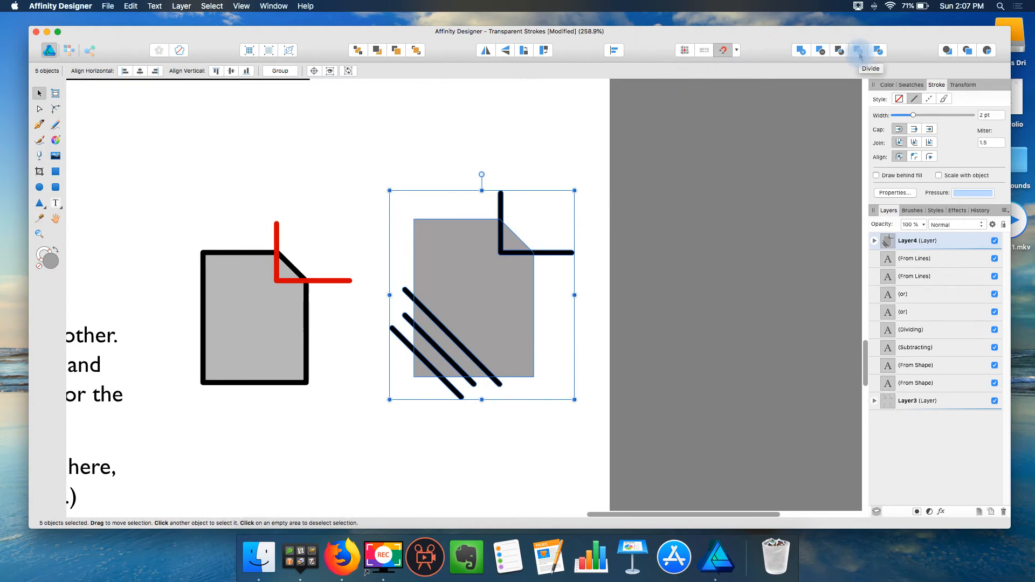
{"action": "left_click", "coordinate": [858, 50]}
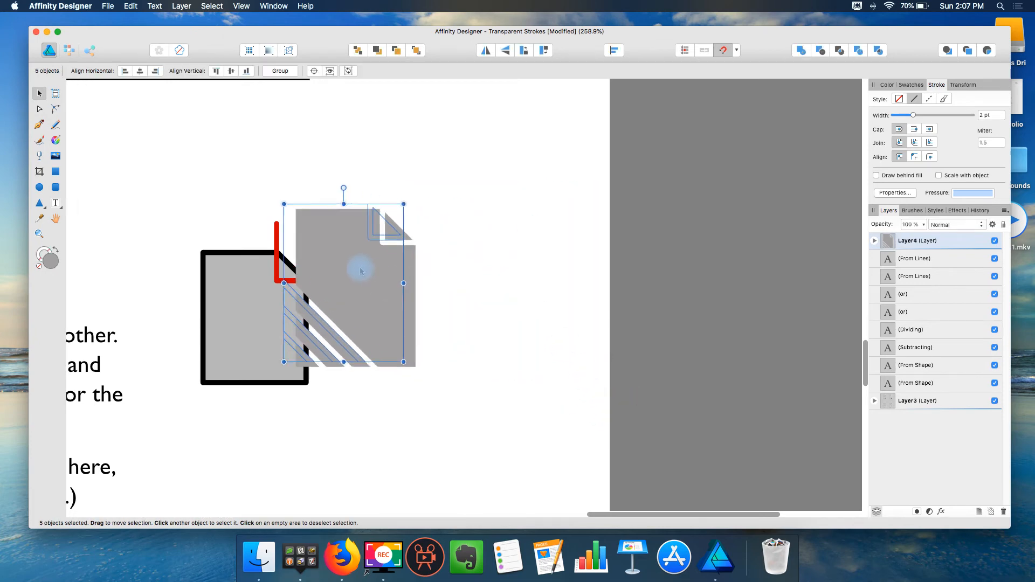
{"action": "left_click_drag", "start_coordinate": [343, 284], "coordinate": [462, 333]}
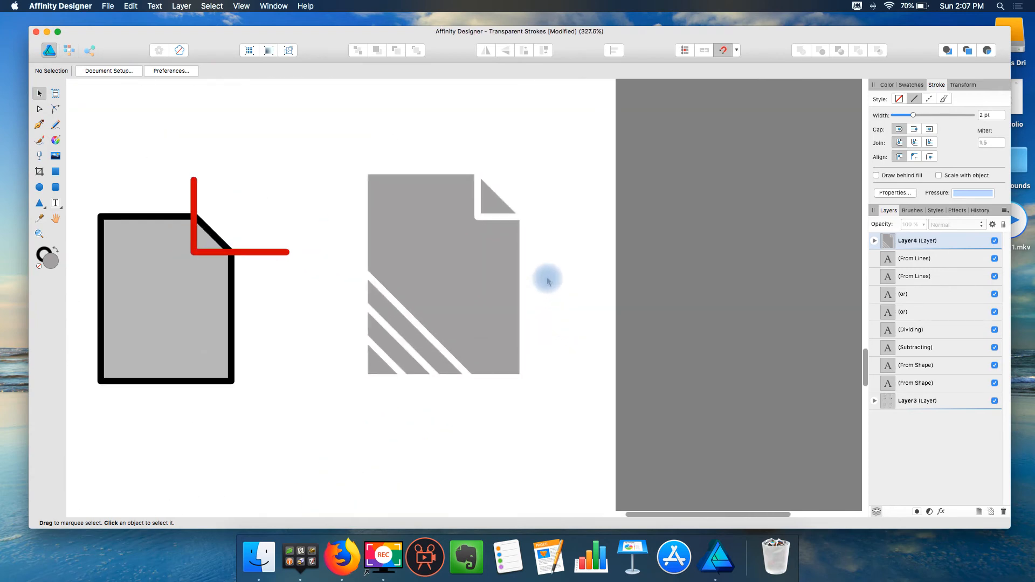
{"action": "mouse_move", "coordinate": [439, 326]}
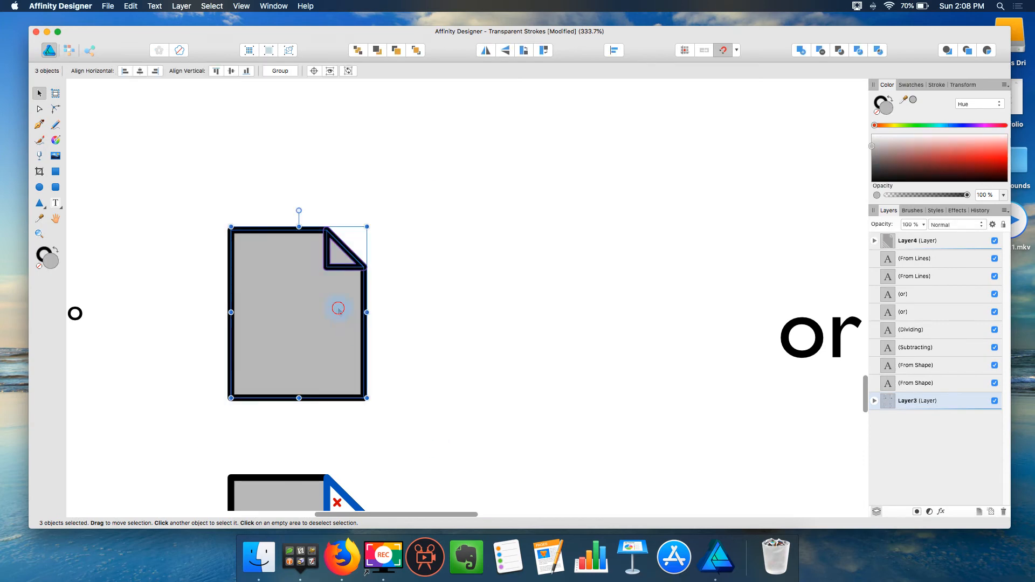
Step: Paste a single black-outlined page icon with a folded corner into a new untitled document
{"action": "left_click_drag", "start_coordinate": [338, 308], "coordinate": [492, 209]}
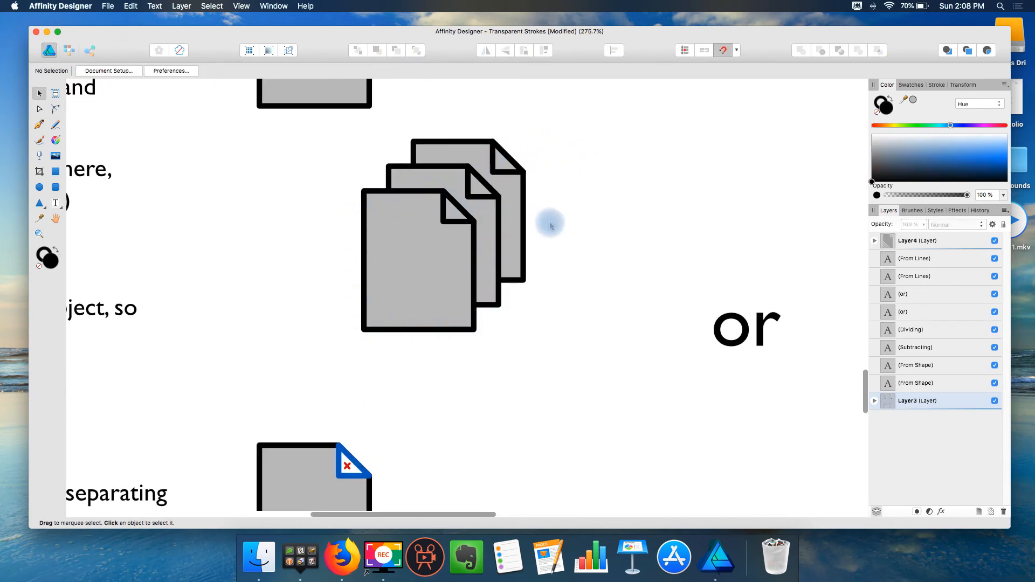
{"action": "mouse_move", "coordinate": [542, 223]}
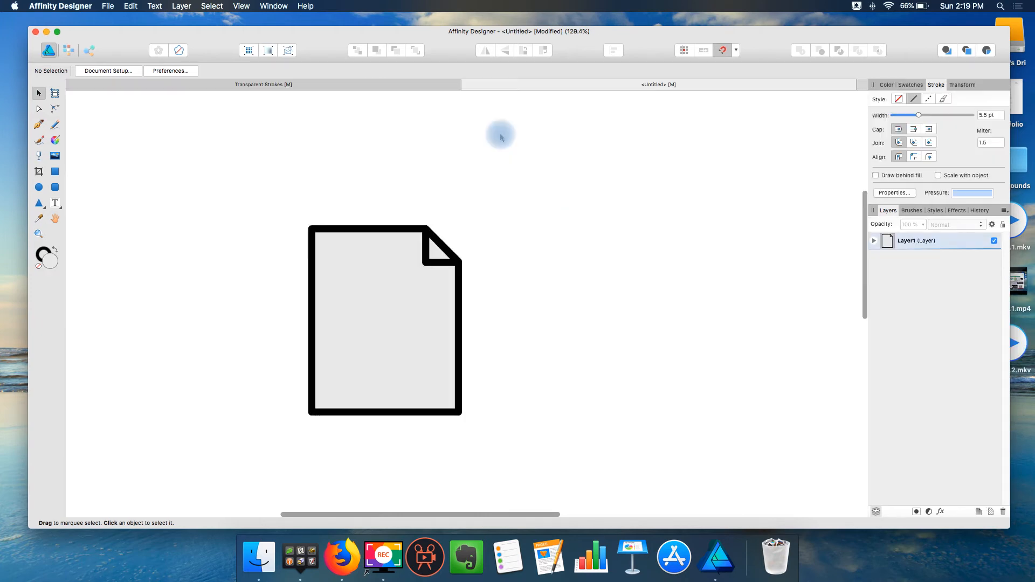
{"action": "mouse_move", "coordinate": [462, 328]}
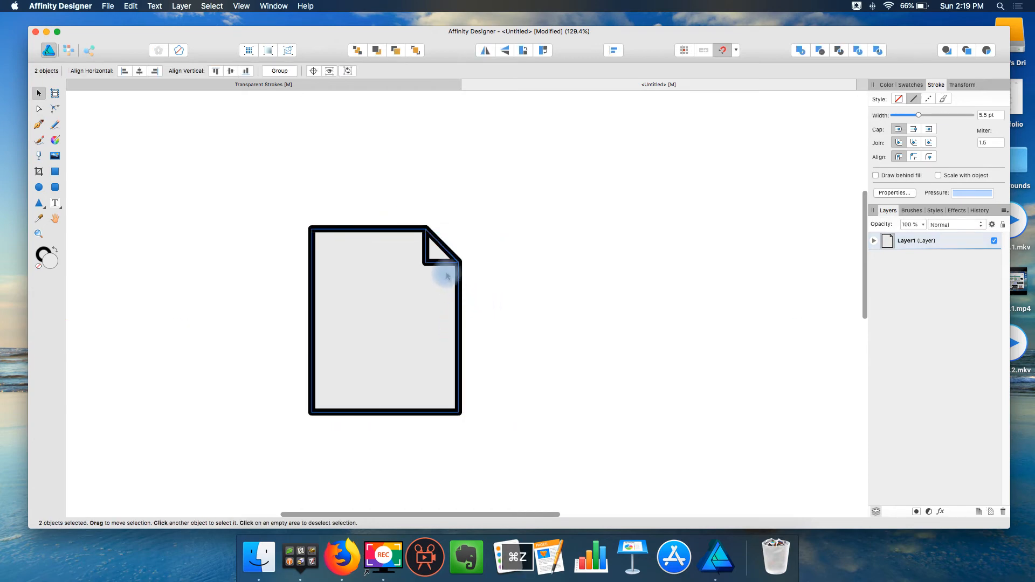
Step: Duplicate the page twice, offsetting copies down-left, and remove the front two pages' fill
{"action": "left_click", "coordinate": [447, 257]}
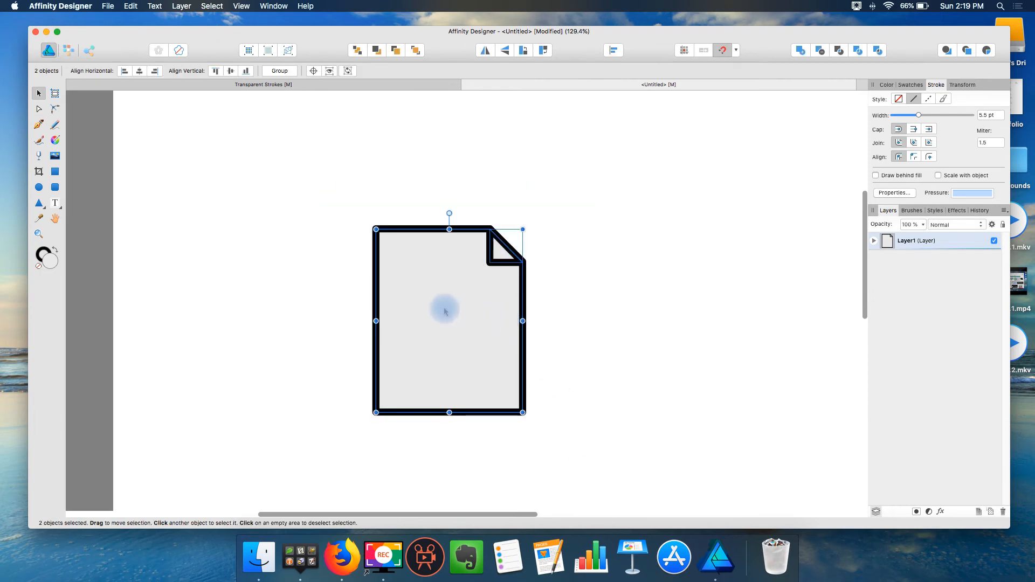
{"action": "mouse_move", "coordinate": [461, 303]}
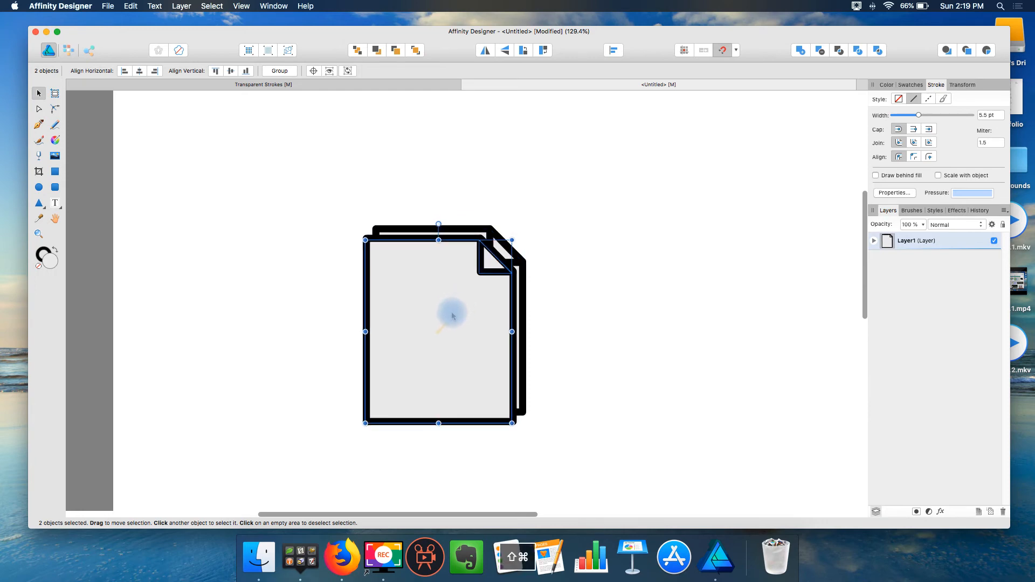
{"action": "left_click_drag", "start_coordinate": [452, 315], "coordinate": [437, 331]}
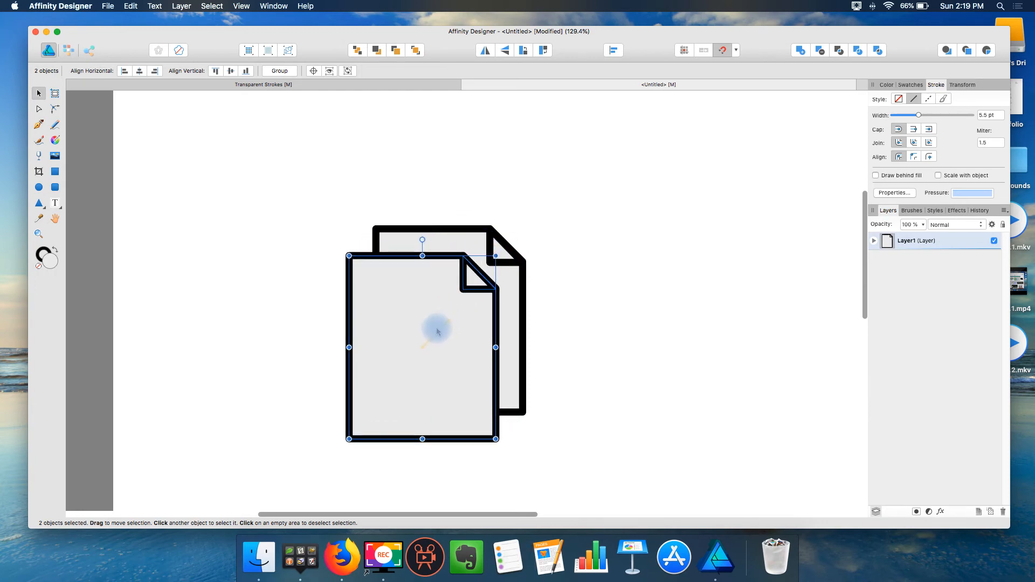
{"action": "mouse_move", "coordinate": [456, 322]}
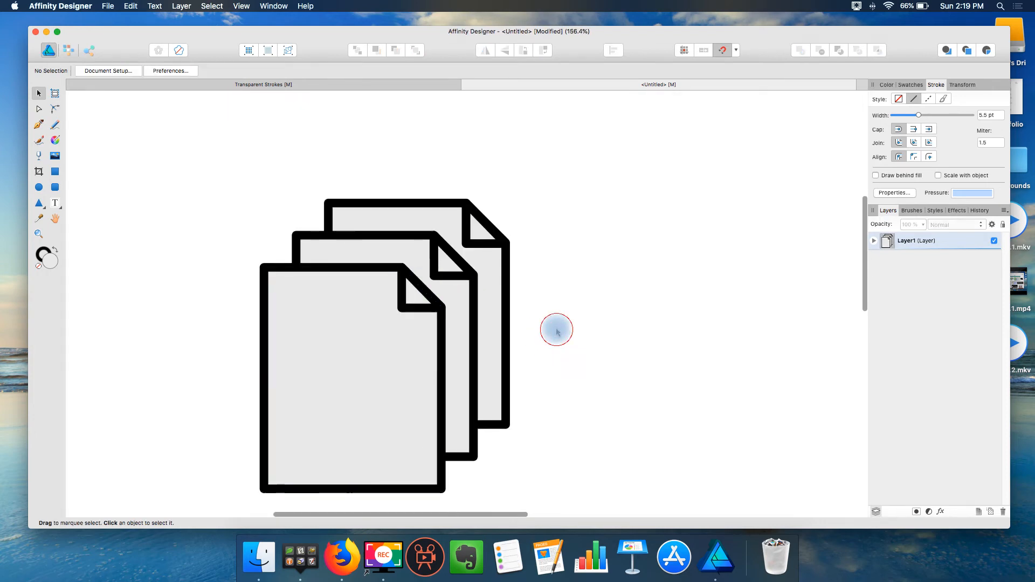
{"action": "mouse_move", "coordinate": [324, 276]}
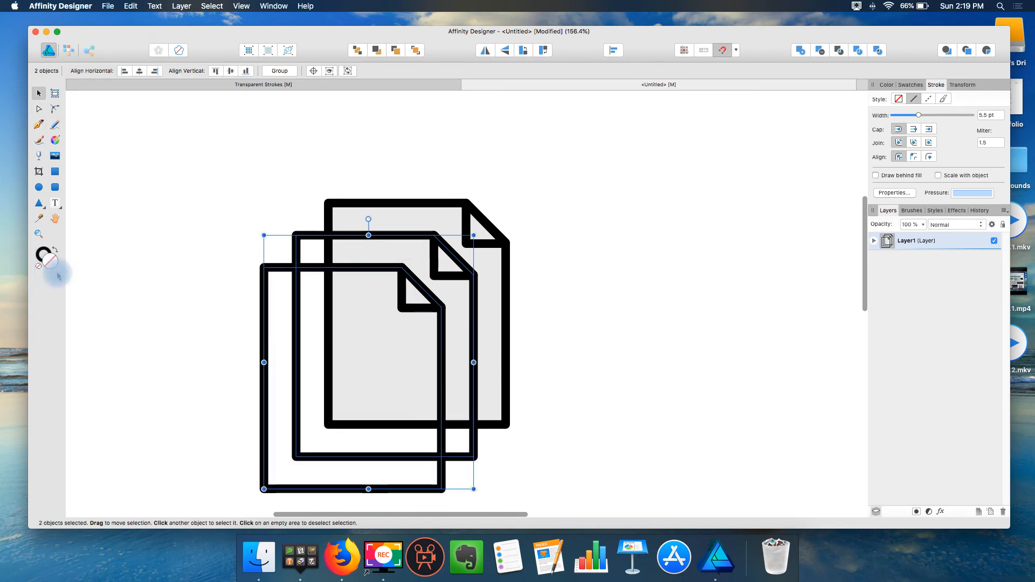
{"action": "left_click", "coordinate": [324, 264]}
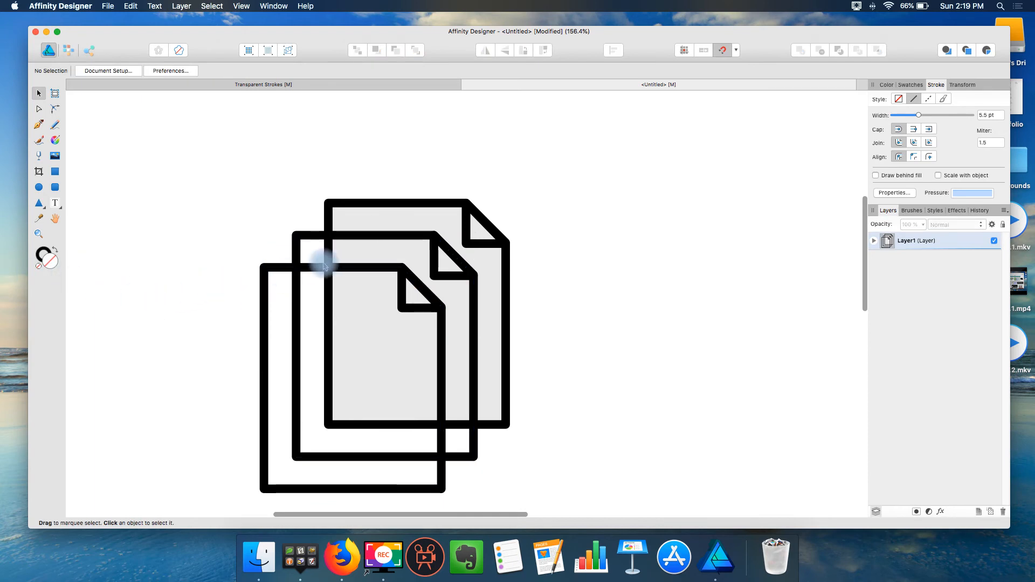
{"action": "mouse_move", "coordinate": [306, 239]}
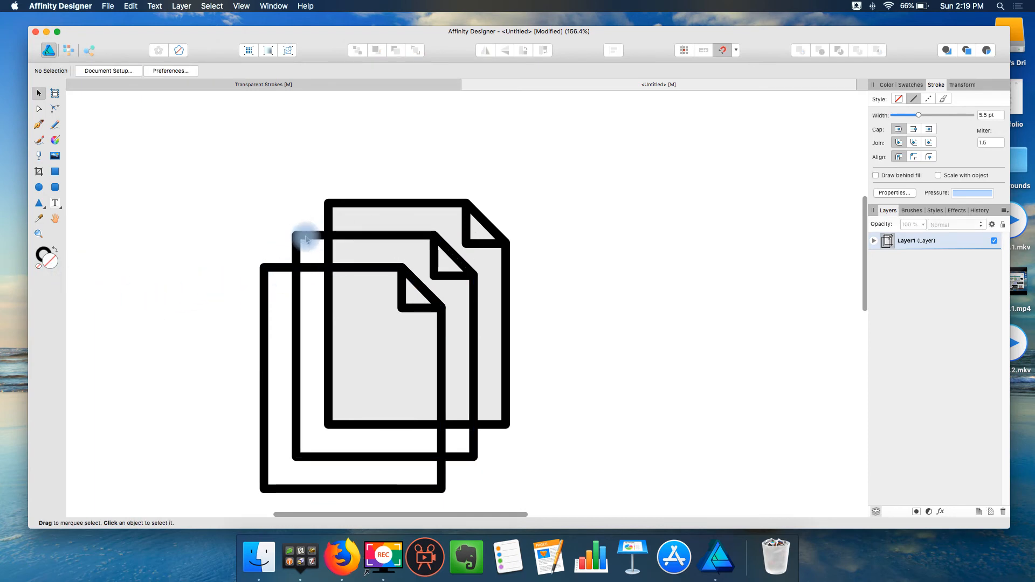
{"action": "mouse_move", "coordinate": [288, 284]}
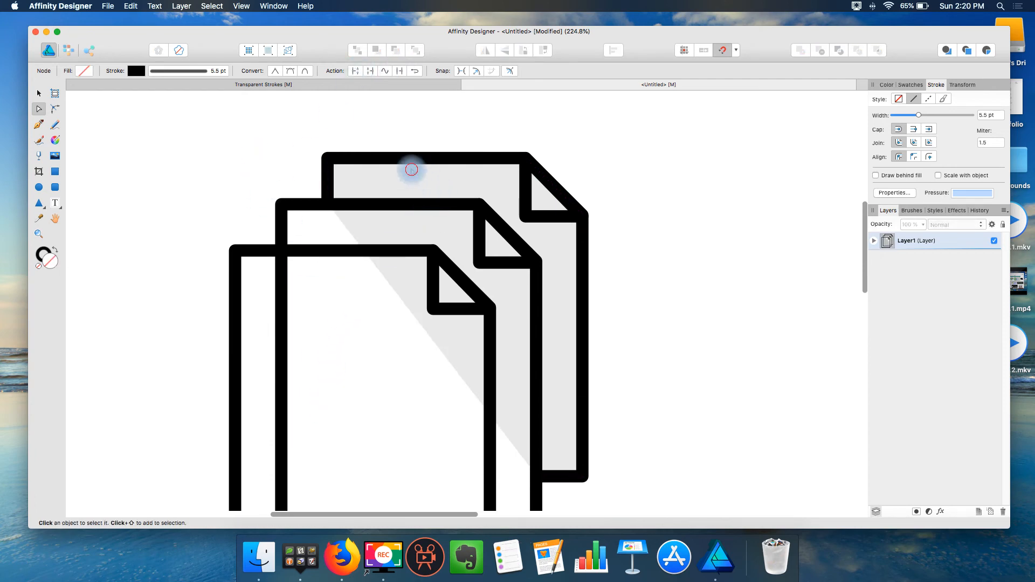
Step: Set the back and middle page outlines' fill to None, keeping grey corners
{"action": "left_click", "coordinate": [411, 169]}
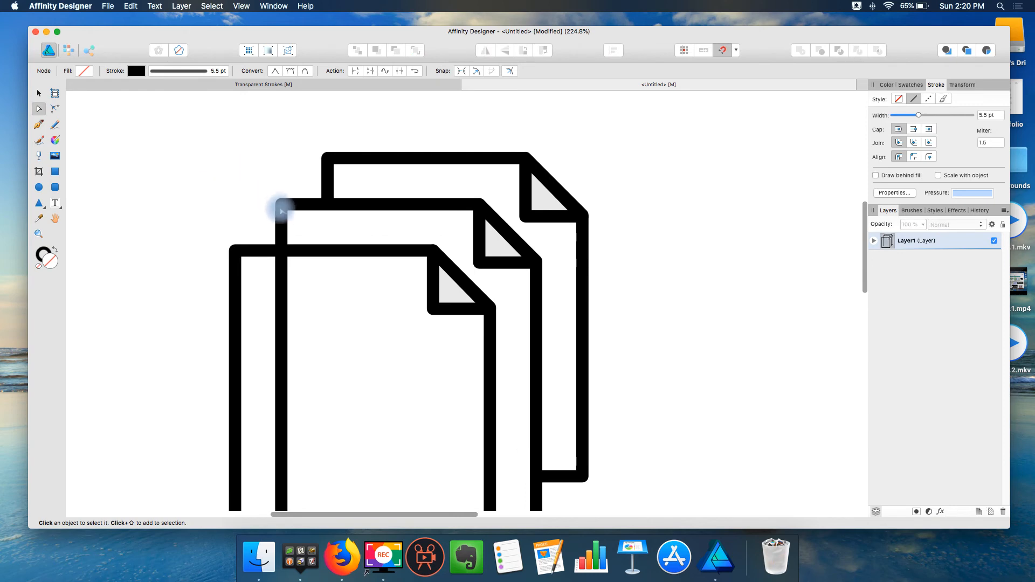
{"action": "left_click", "coordinate": [280, 211]}
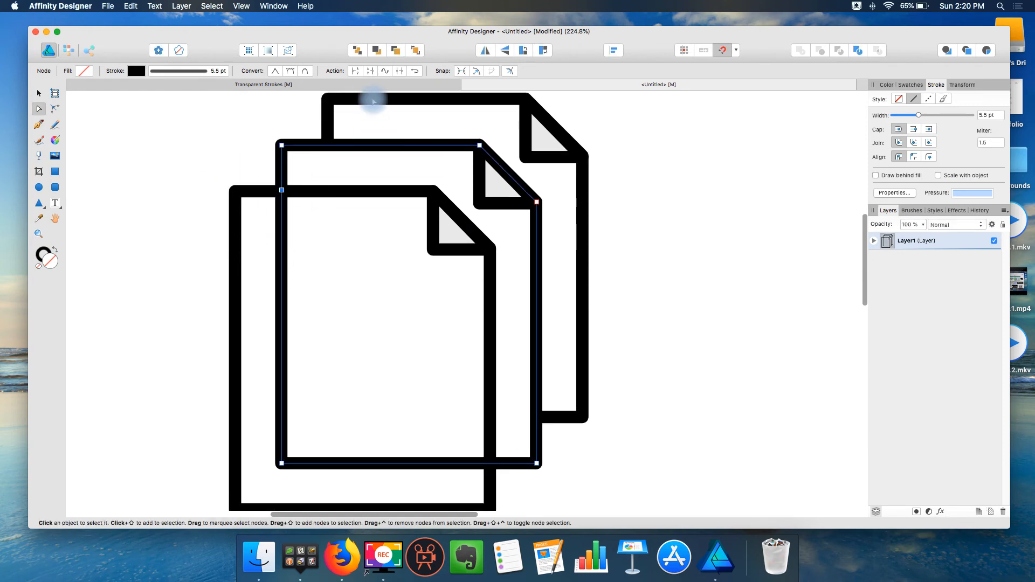
{"action": "mouse_move", "coordinate": [490, 468]}
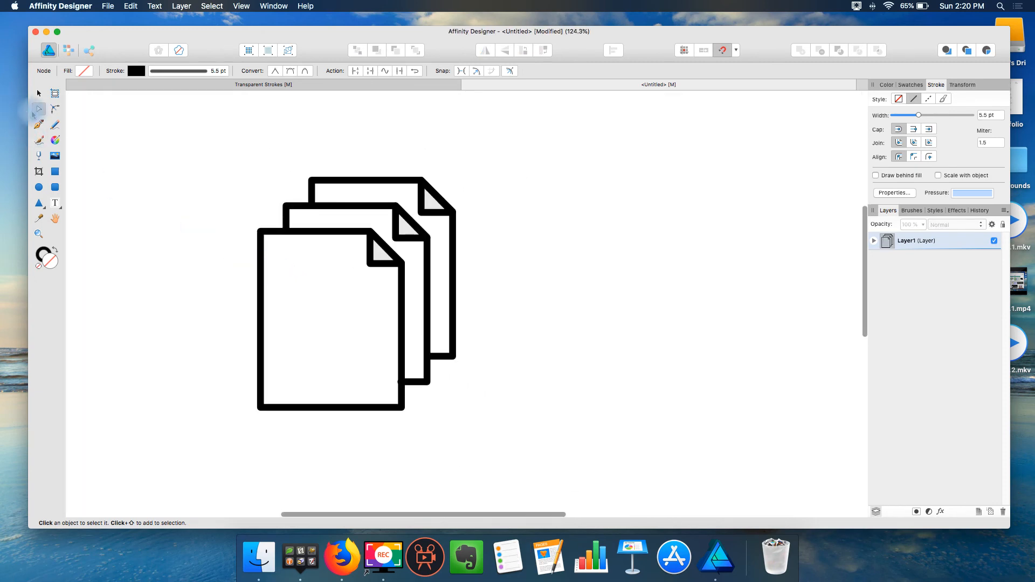
Step: Expand all six page and corner strokes, then Divide the overlapping shapes
{"action": "left_click", "coordinate": [38, 93]}
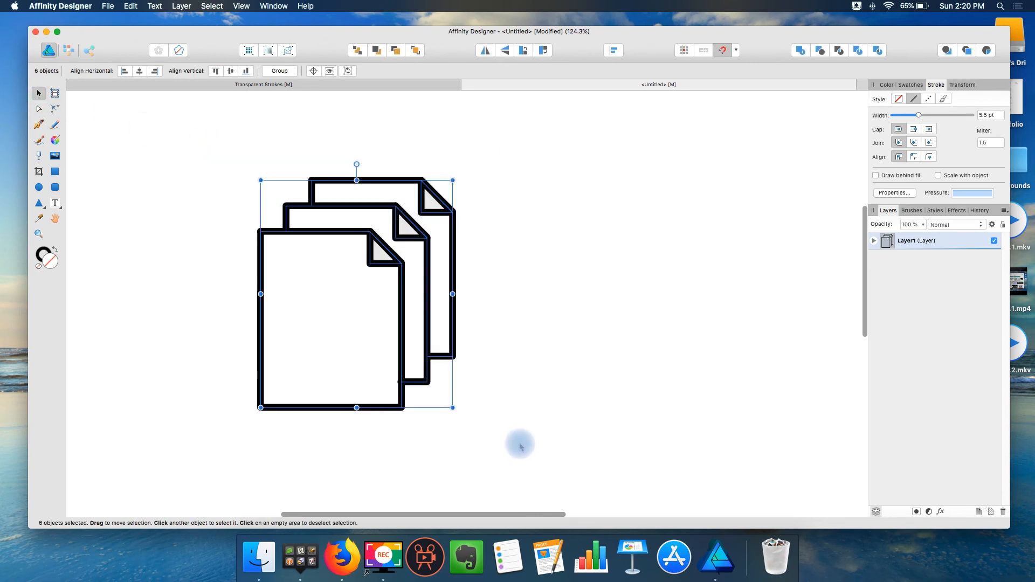
{"action": "mouse_move", "coordinate": [220, 41]}
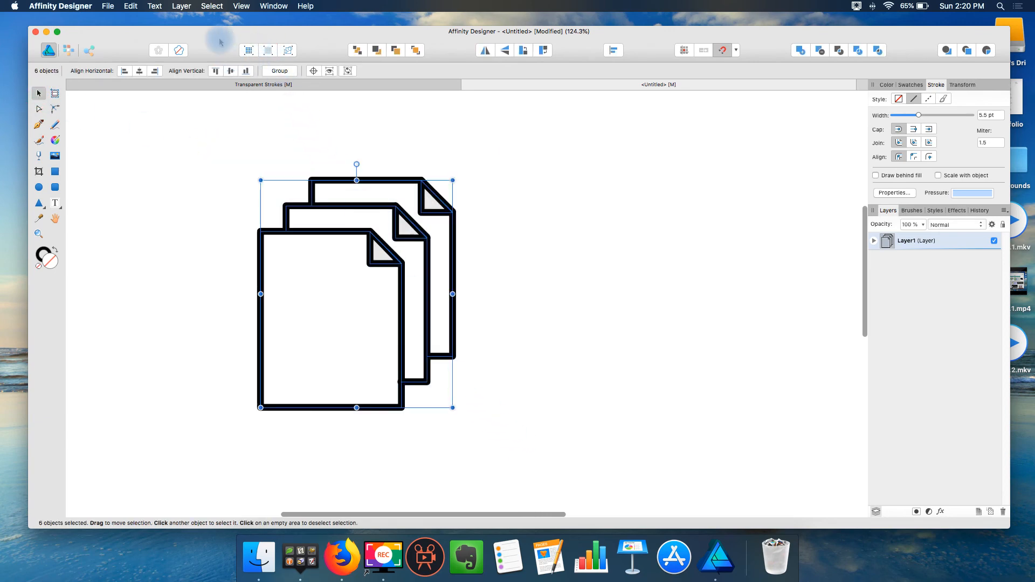
{"action": "left_click", "coordinate": [182, 6]}
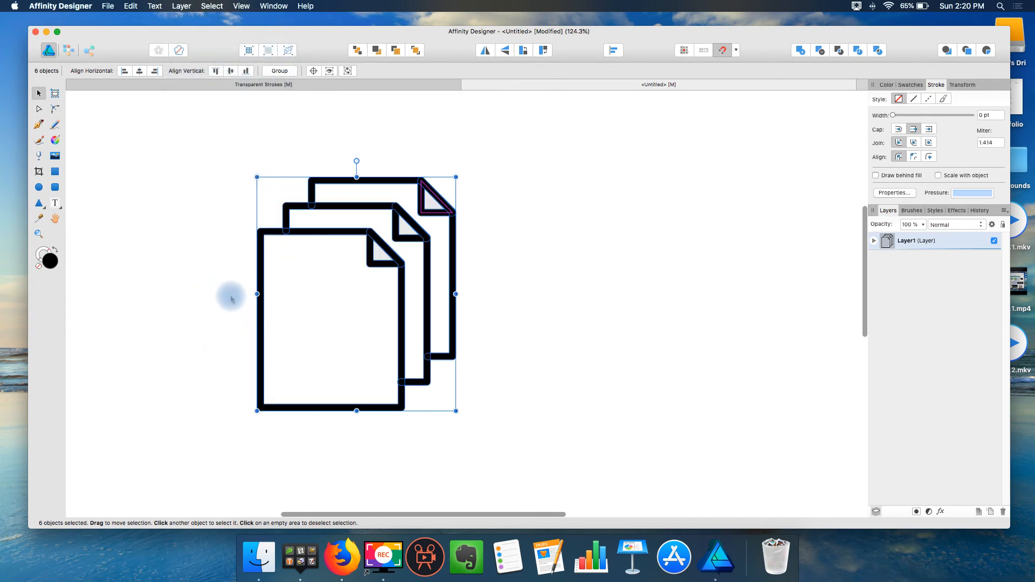
{"action": "mouse_move", "coordinate": [431, 163]}
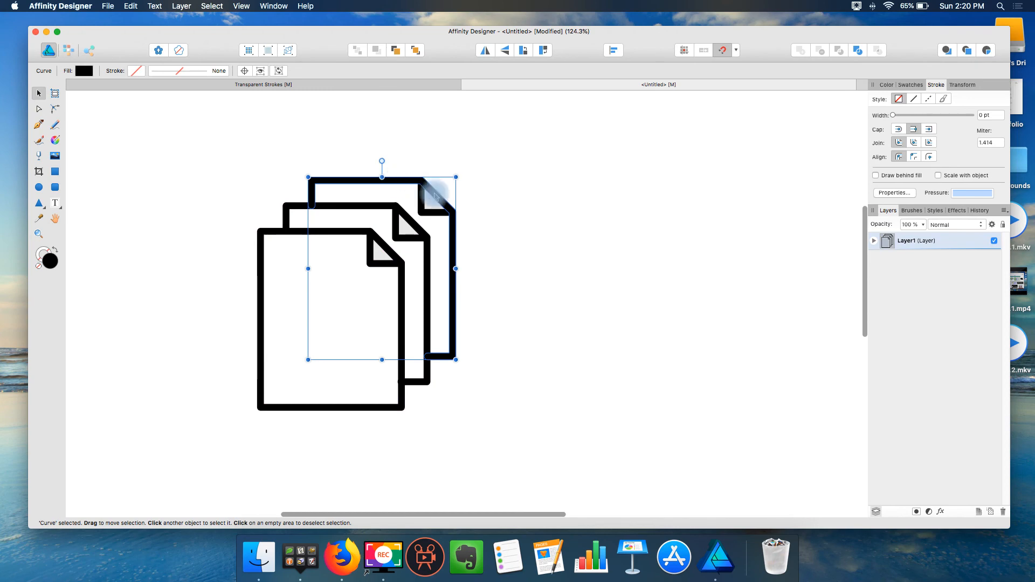
{"action": "left_click", "coordinate": [382, 209]}
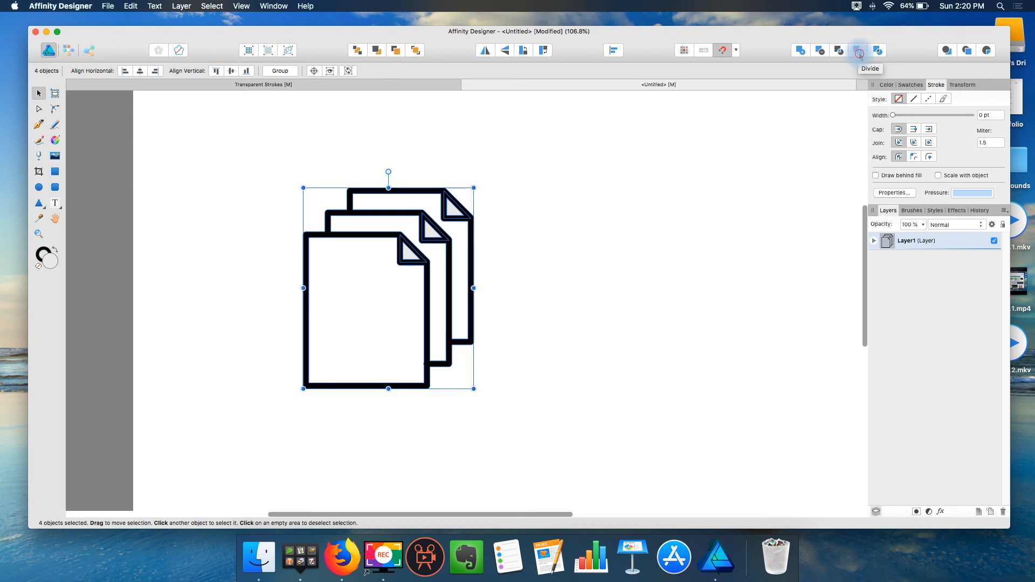
{"action": "left_click", "coordinate": [858, 50]}
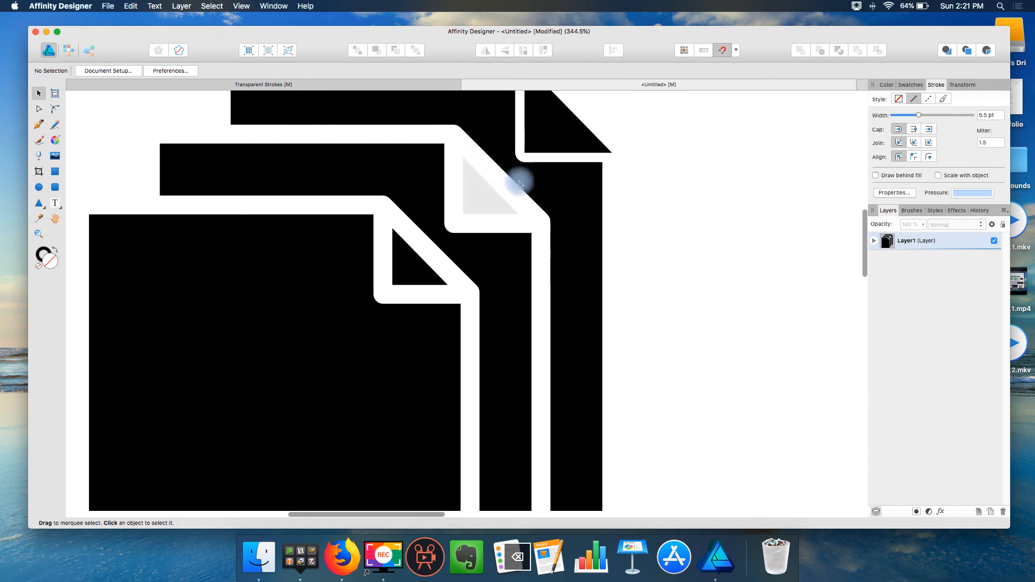
Step: Delete the leftover grey corner fragments near the folds and the back page
{"action": "left_click", "coordinate": [490, 184]}
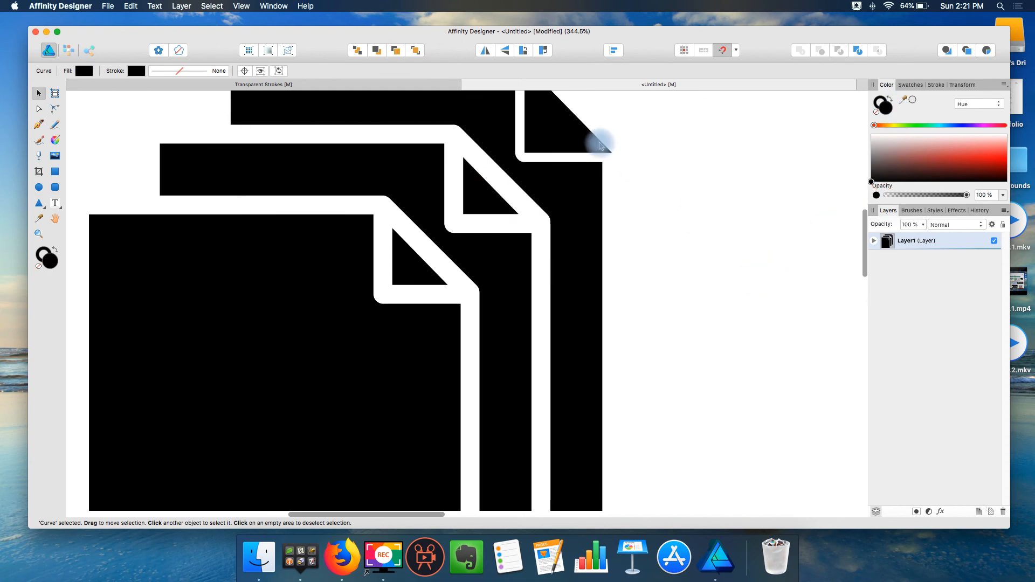
{"action": "left_click", "coordinate": [561, 141]}
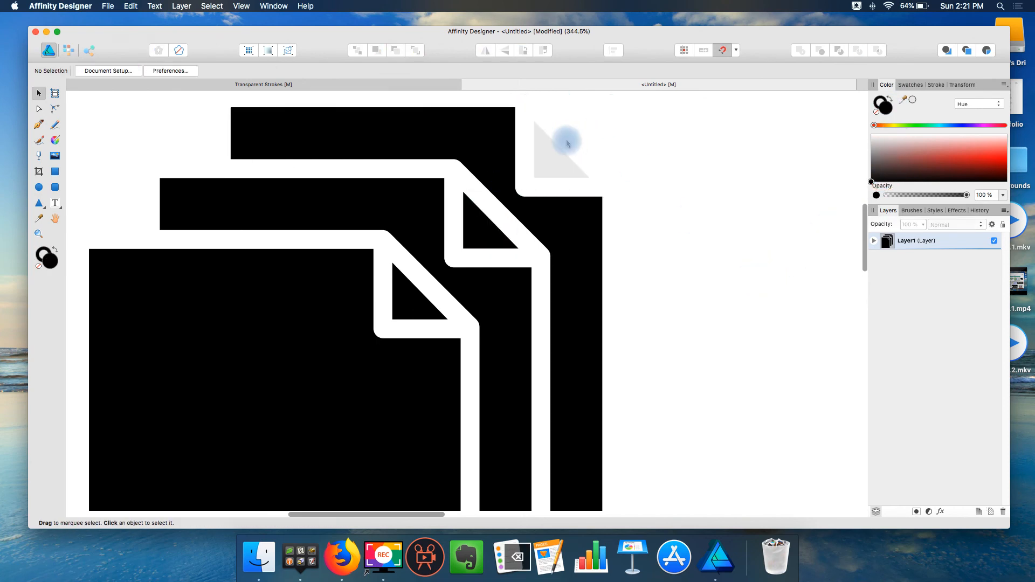
{"action": "left_click", "coordinate": [561, 149]}
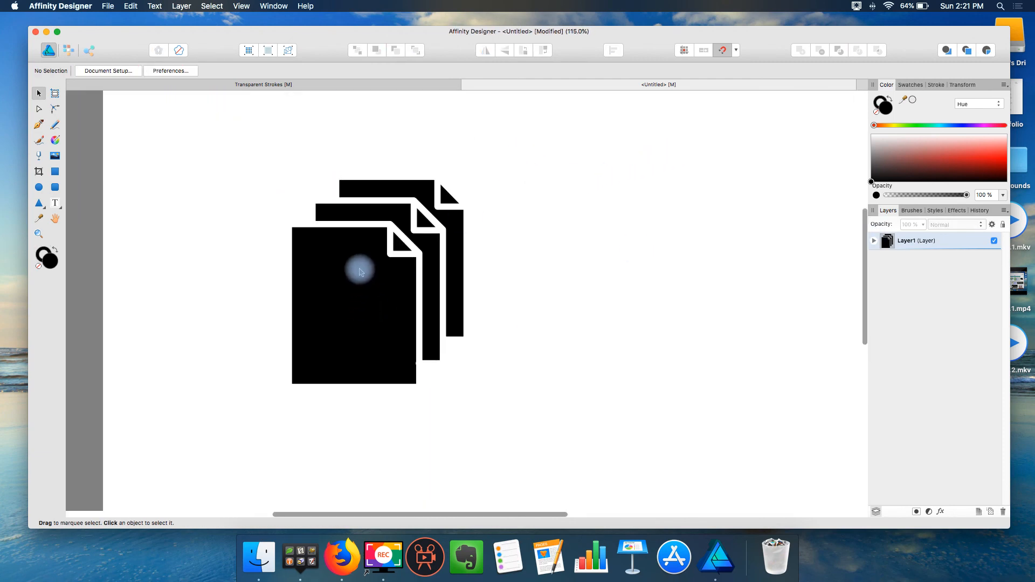
Step: Recolour the folded corner triangles solid black
{"action": "left_click", "coordinate": [353, 277]}
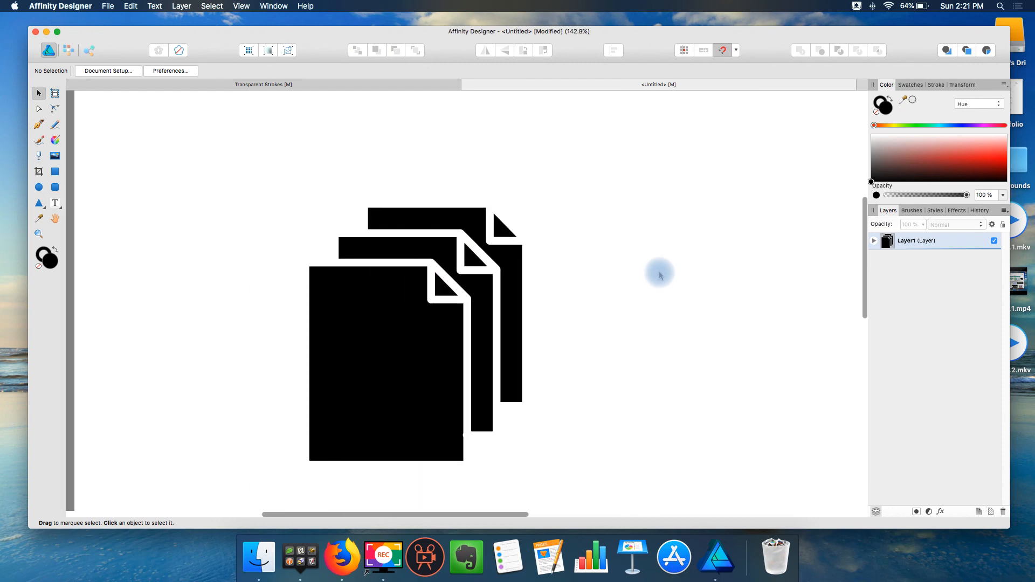
{"action": "mouse_move", "coordinate": [829, 246]}
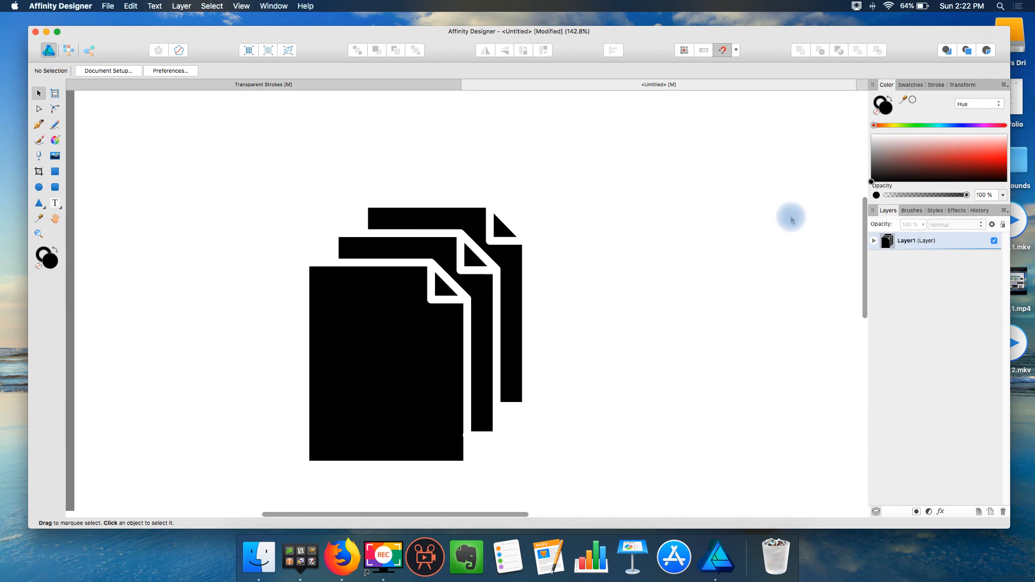
{"action": "mouse_move", "coordinate": [716, 211]}
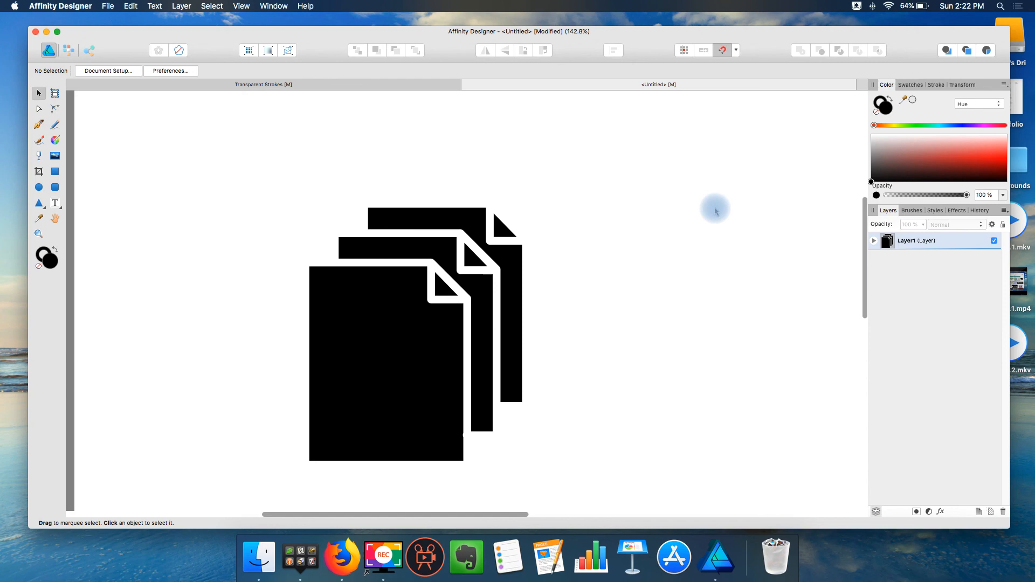
{"action": "mouse_move", "coordinate": [621, 203]}
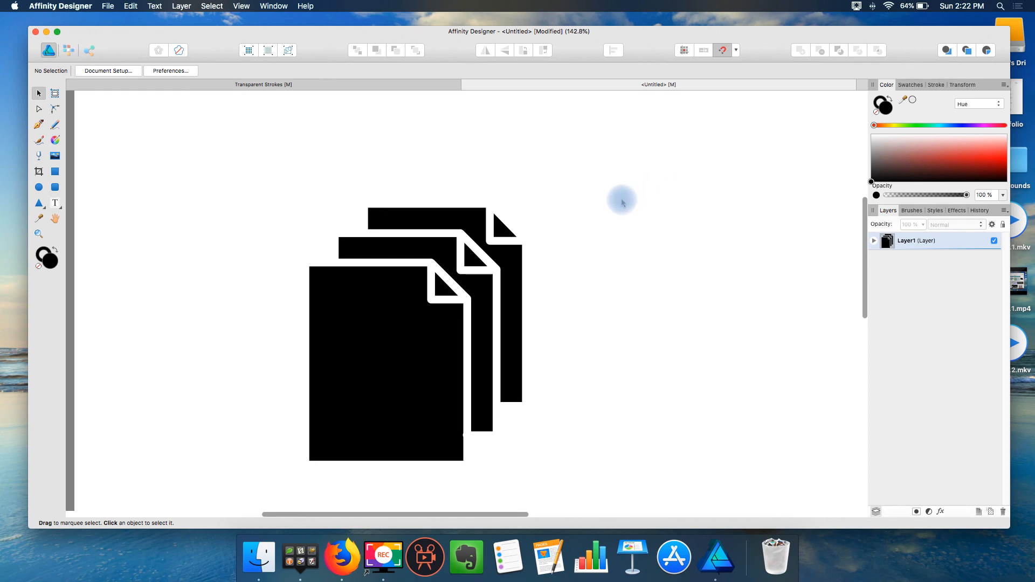